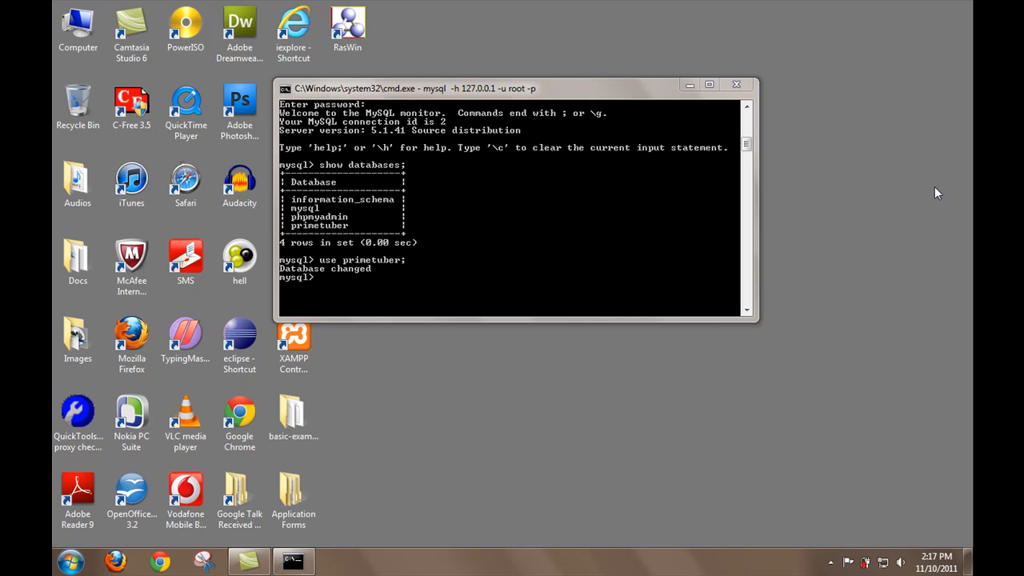
# Step: Run show tables; to list the primetuber tables, revealing user_login
pyautogui.click(709, 83)
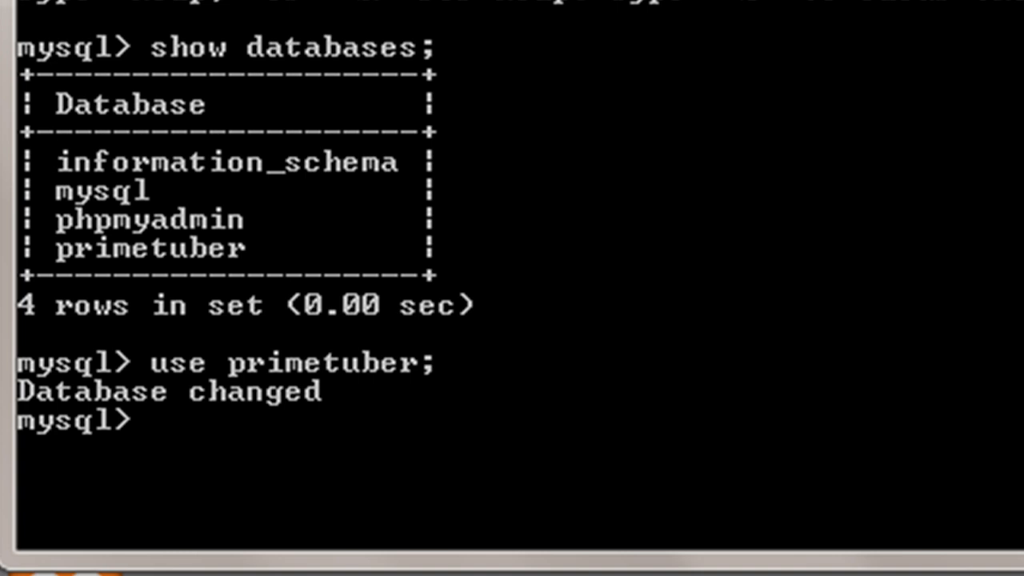
pyautogui.write('s')
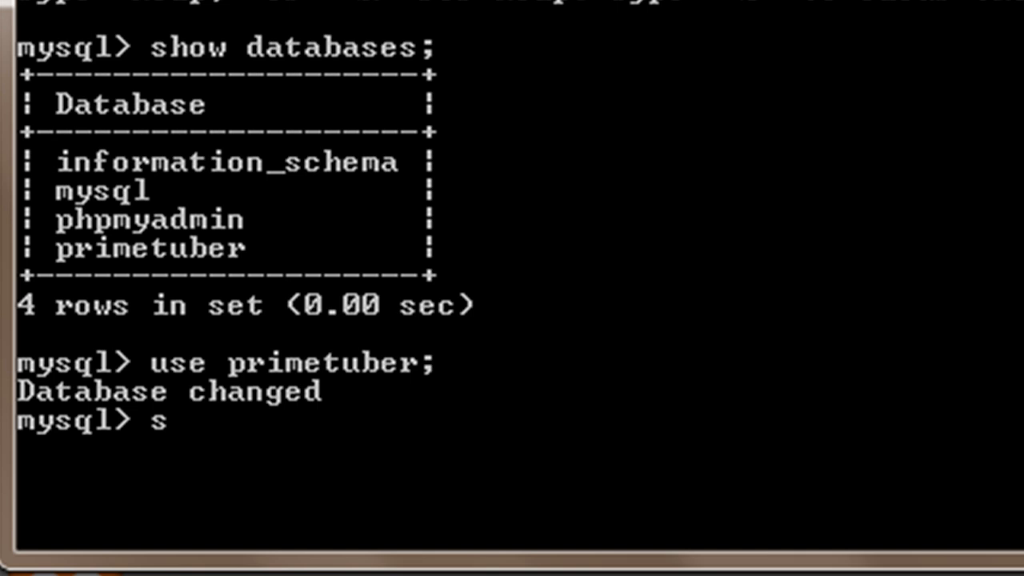
pyautogui.write('how')
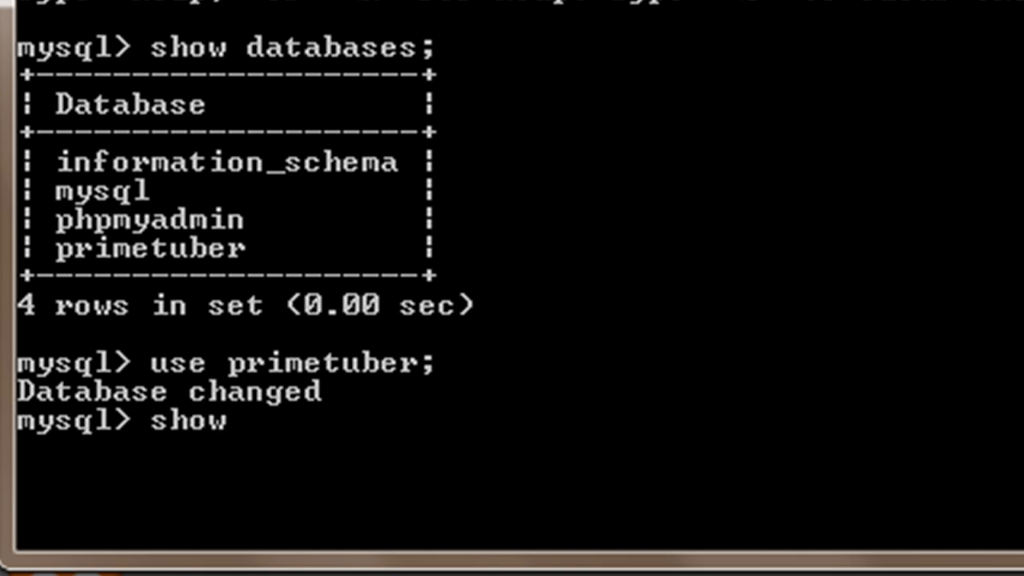
pyautogui.write('tabl')
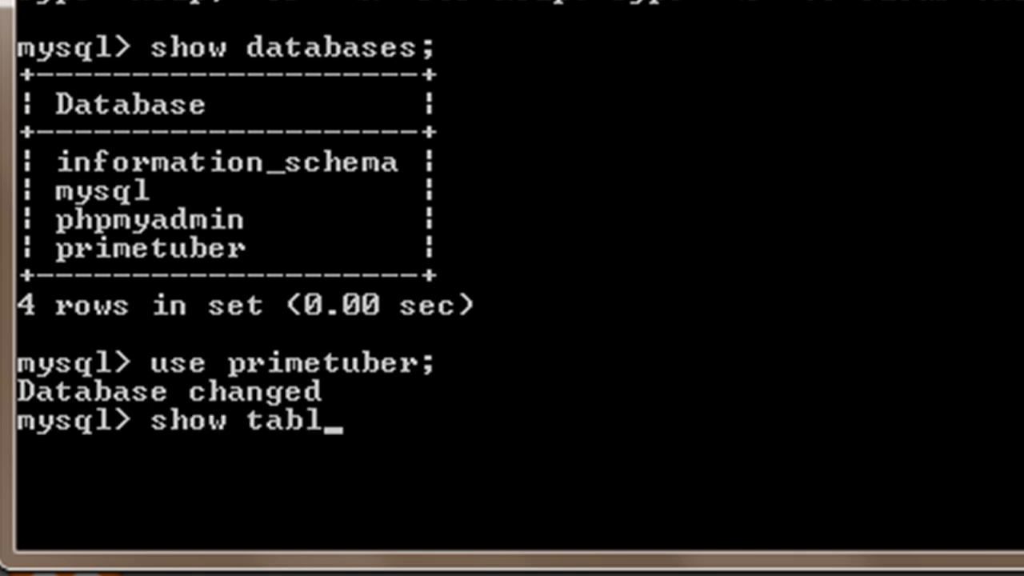
pyautogui.press('Return')
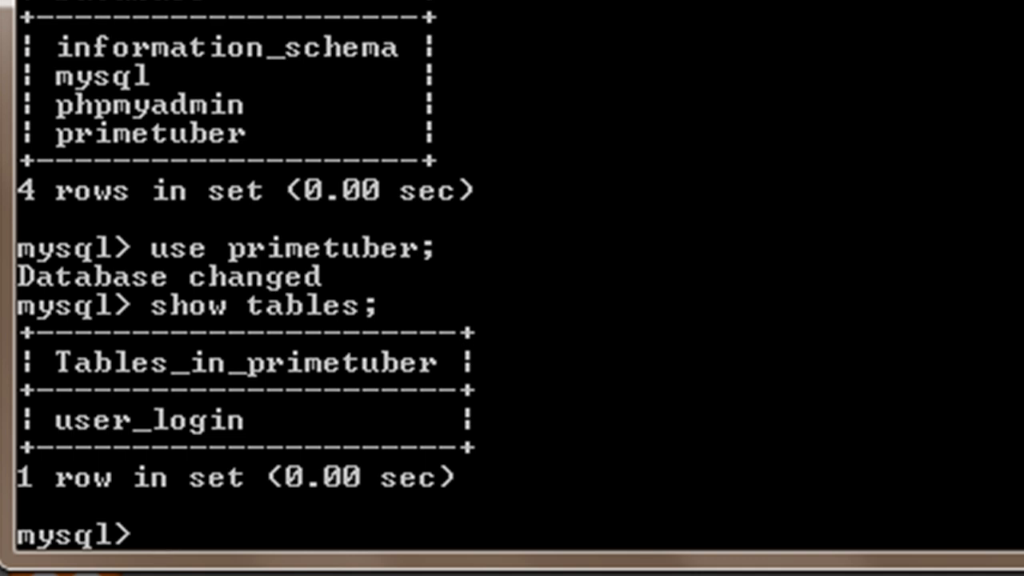
# Step: Run describe userlogin; (errors), then describe user_login; to show its six columns
pyautogui.write('de')
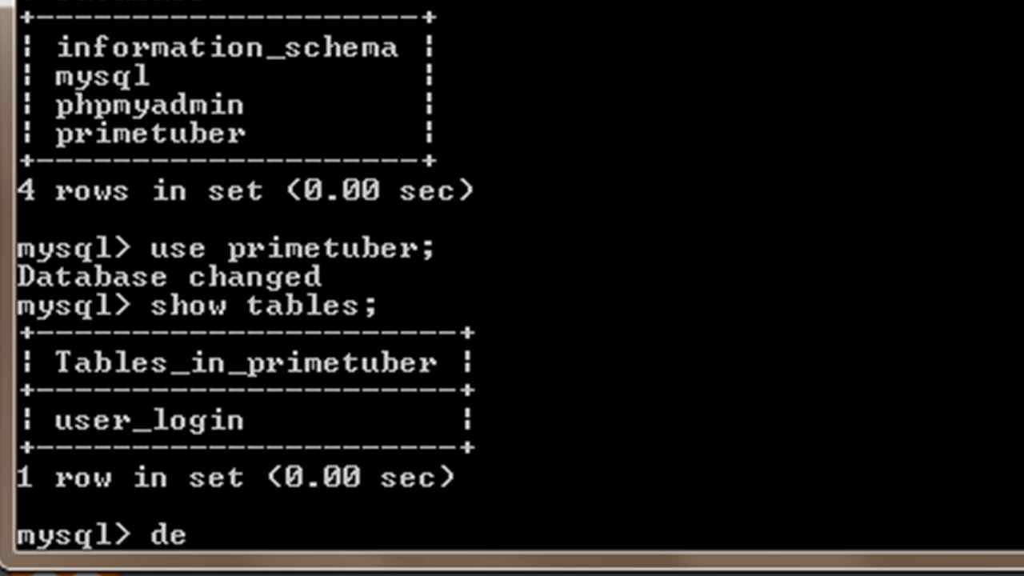
pyautogui.write('scrib')
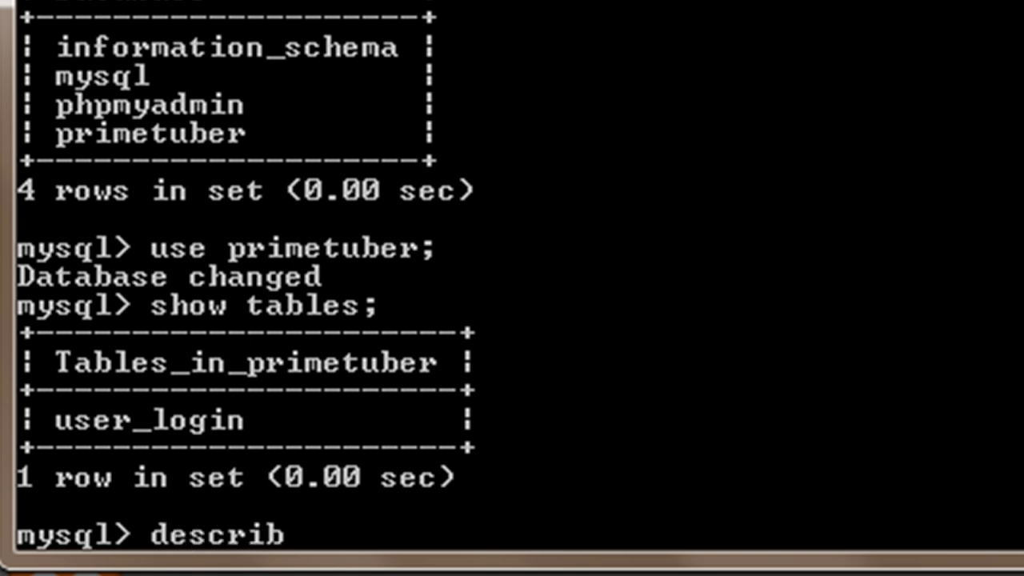
pyautogui.write('e userl')
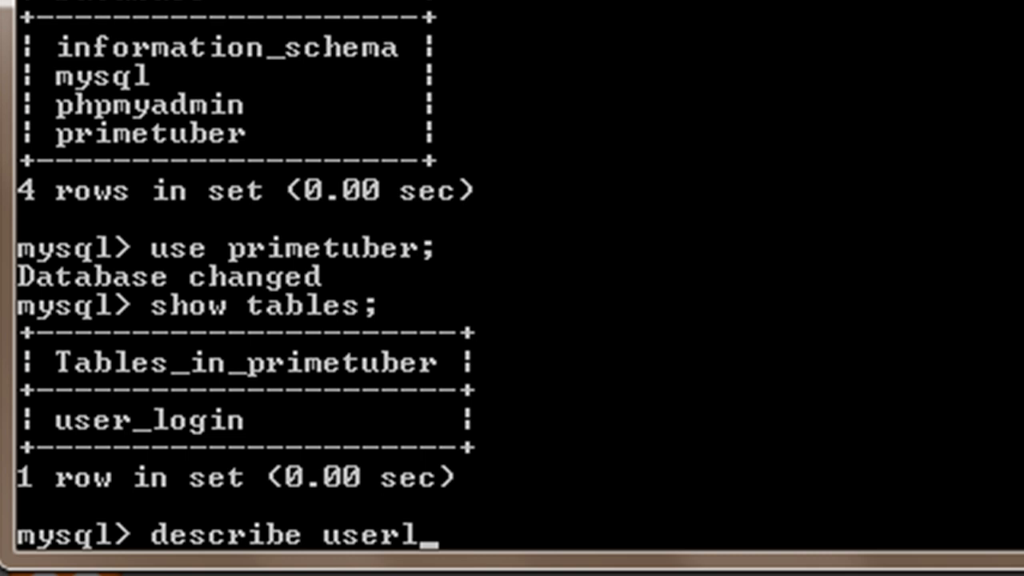
pyautogui.write('ogin;')
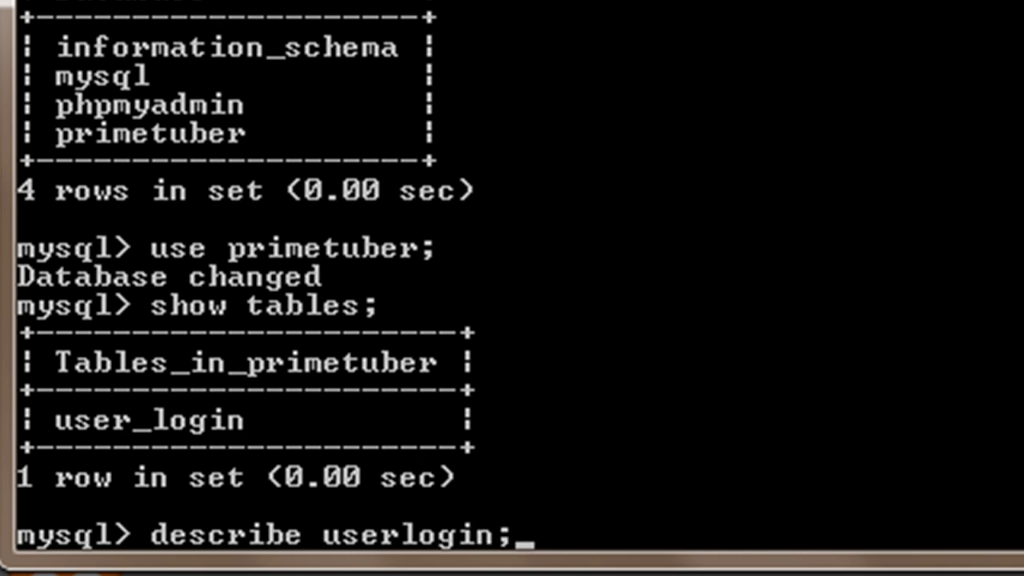
pyautogui.press('Return')
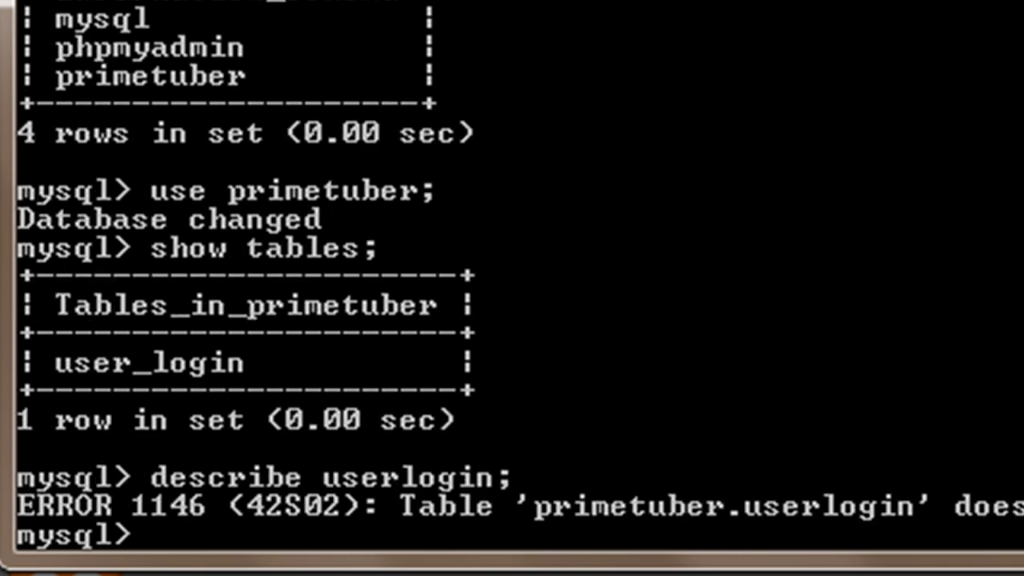
pyautogui.write('describe userlogin;')
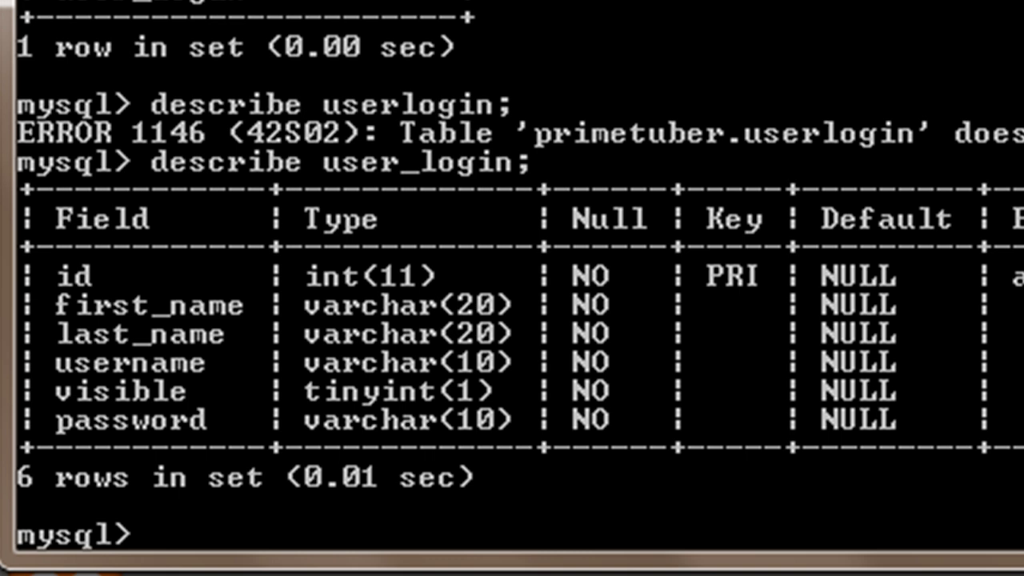
# Step: Run SELECT * from user_login; to return all four user rows
pyautogui.write('SE')
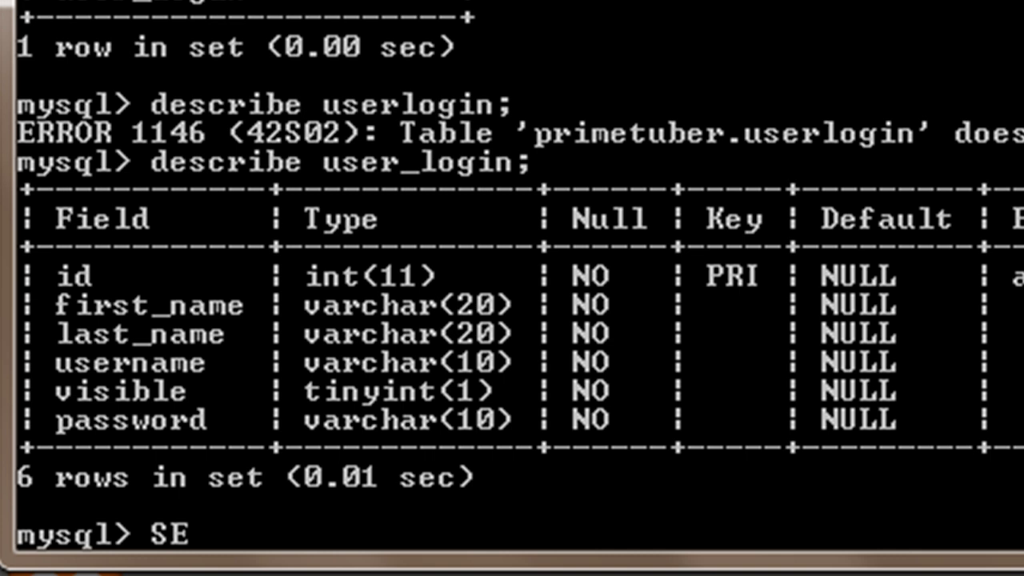
pyautogui.write('LECT')
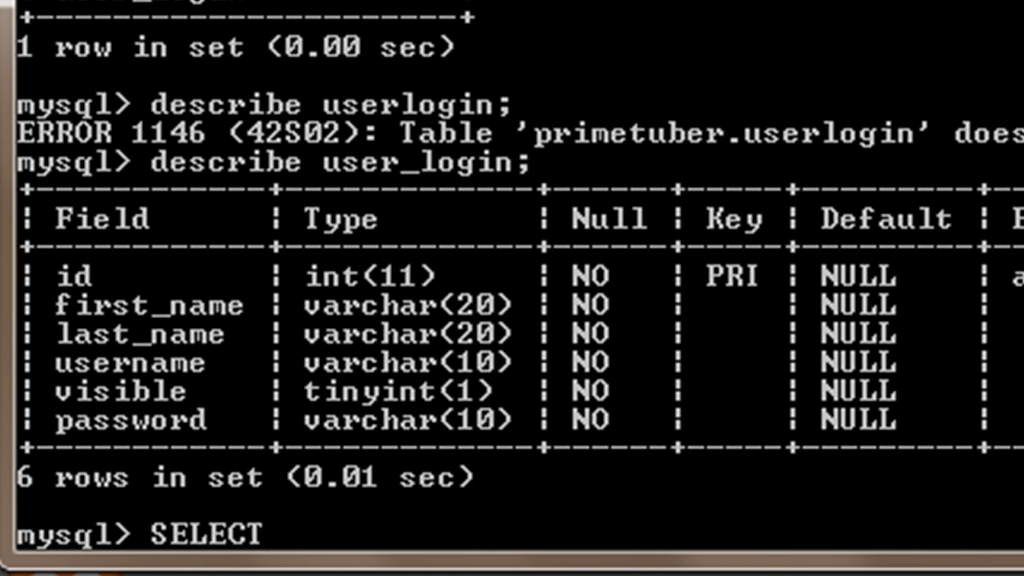
pyautogui.write('* fro')
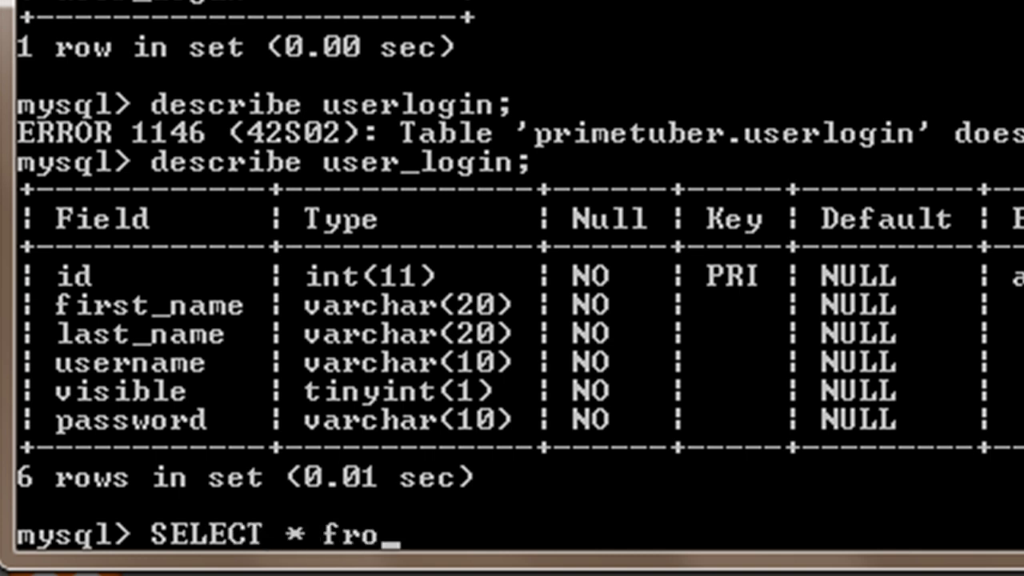
pyautogui.write('m user')
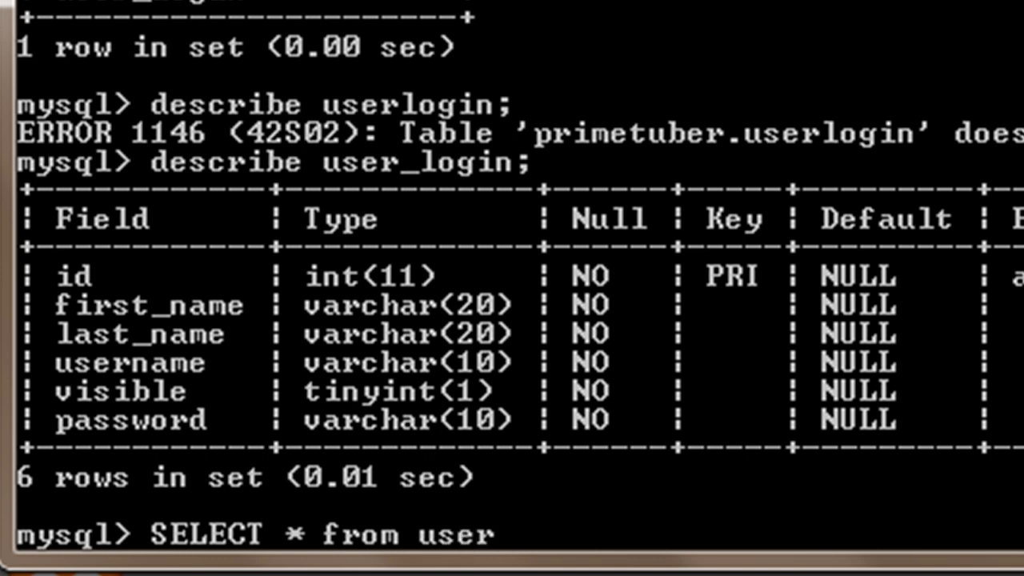
pyautogui.write('_logi')
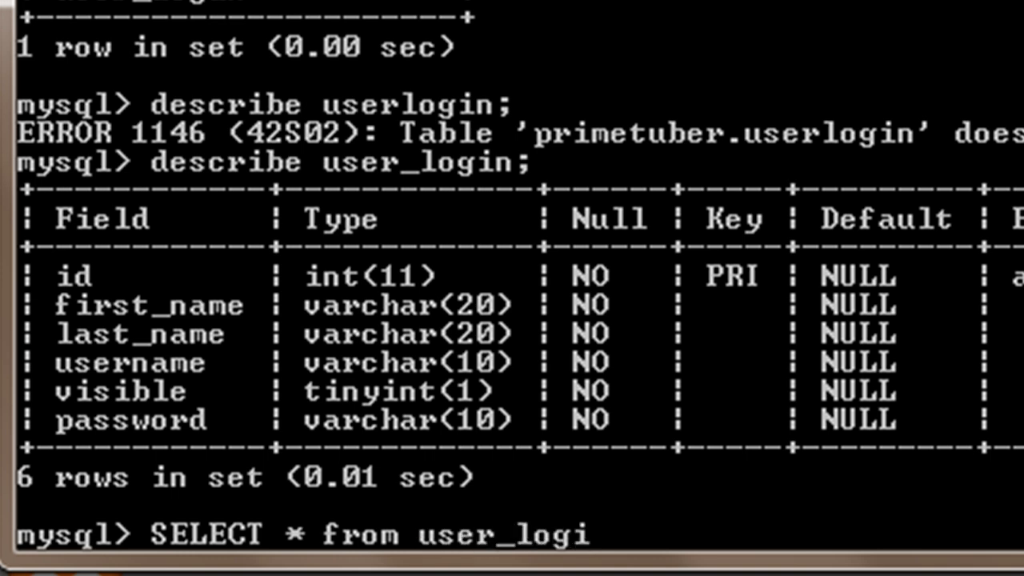
pyautogui.press('Return')
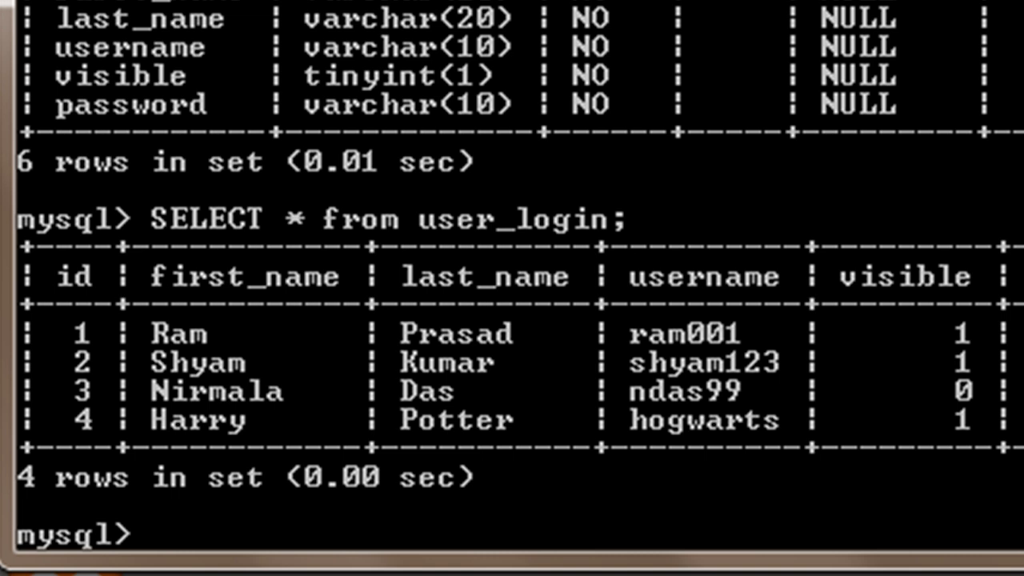
# Step: Run select username from user_login; listing ram001, shyam123, ndas99 and hogwarts
pyautogui.write('sel')
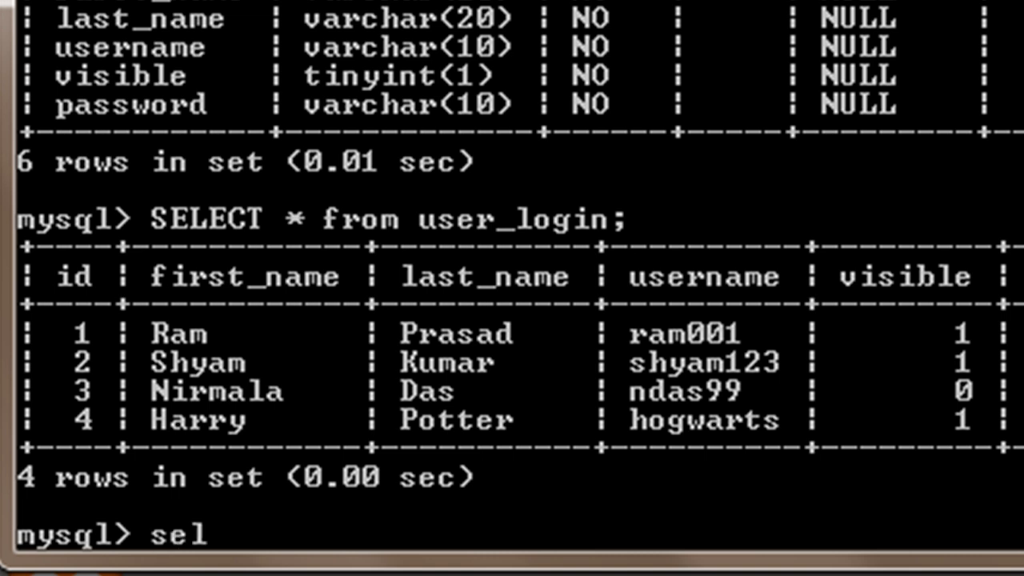
pyautogui.write('ect use')
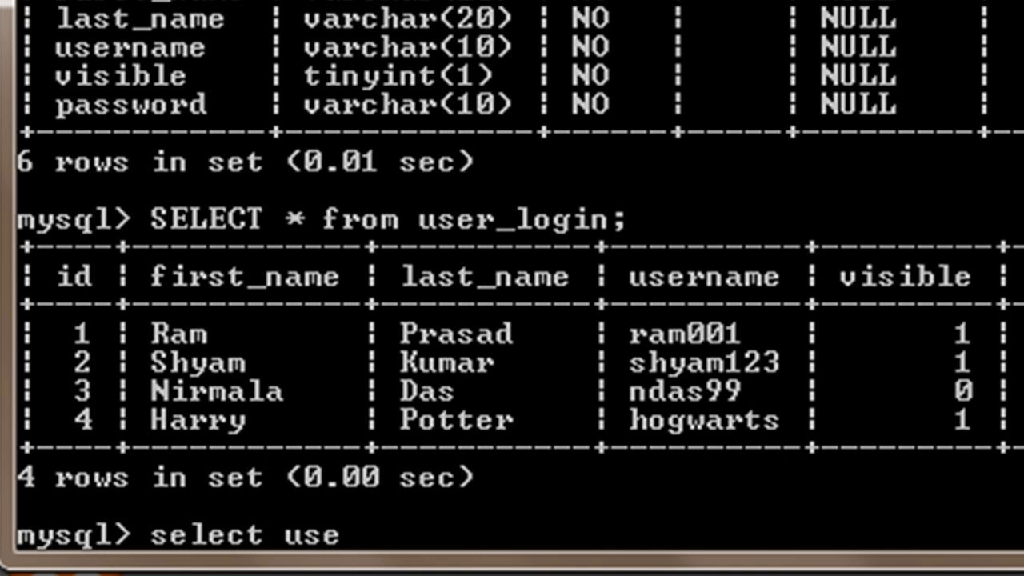
pyautogui.write('rname')
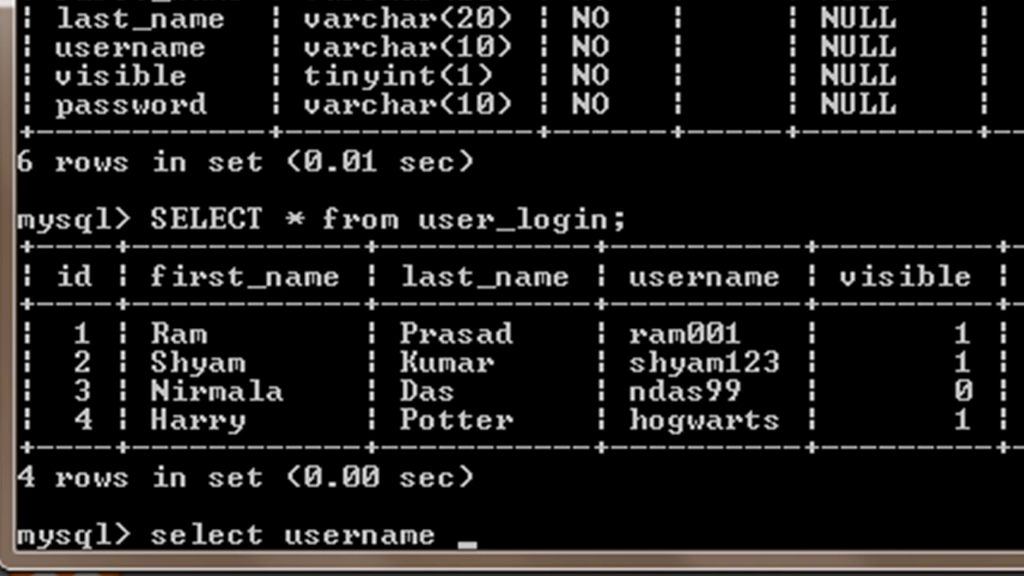
pyautogui.write('from')
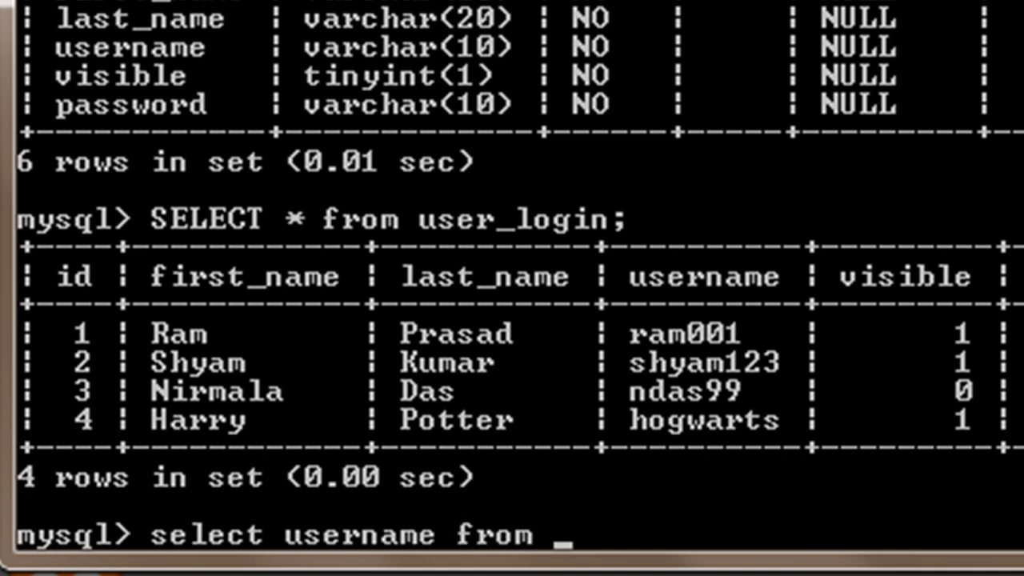
pyautogui.write('user_l')
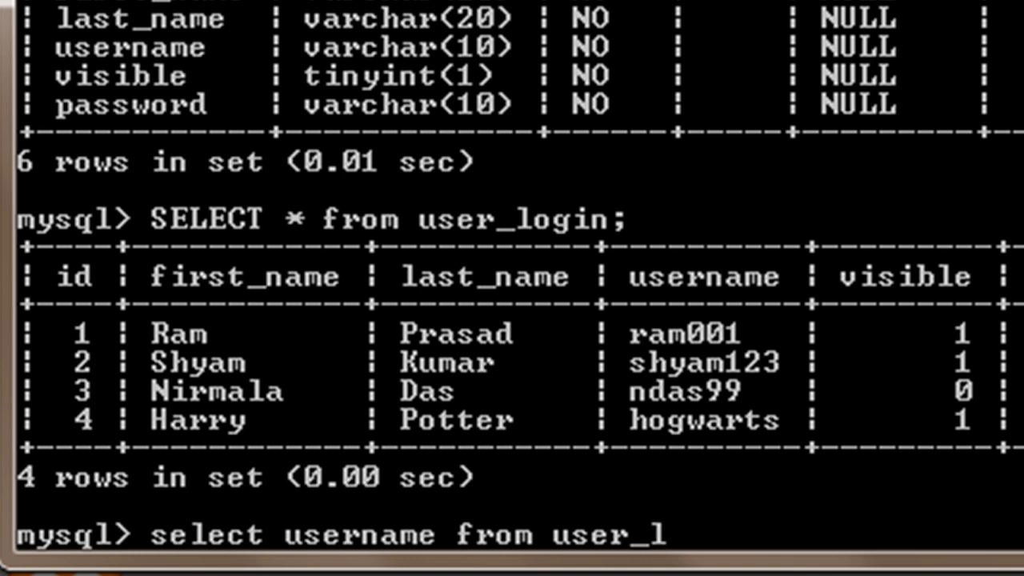
pyautogui.write('ogin;')
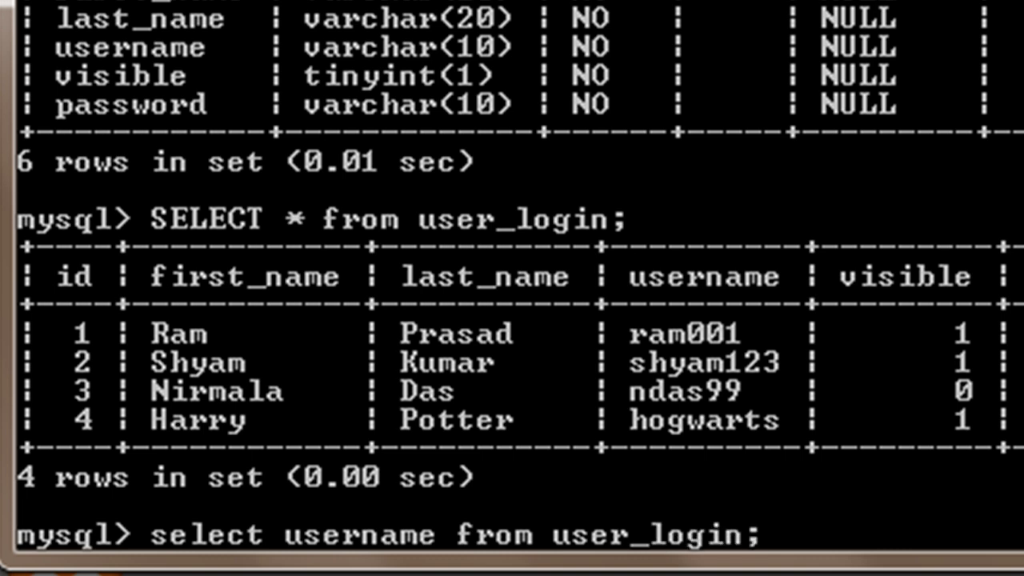
pyautogui.press('Return')
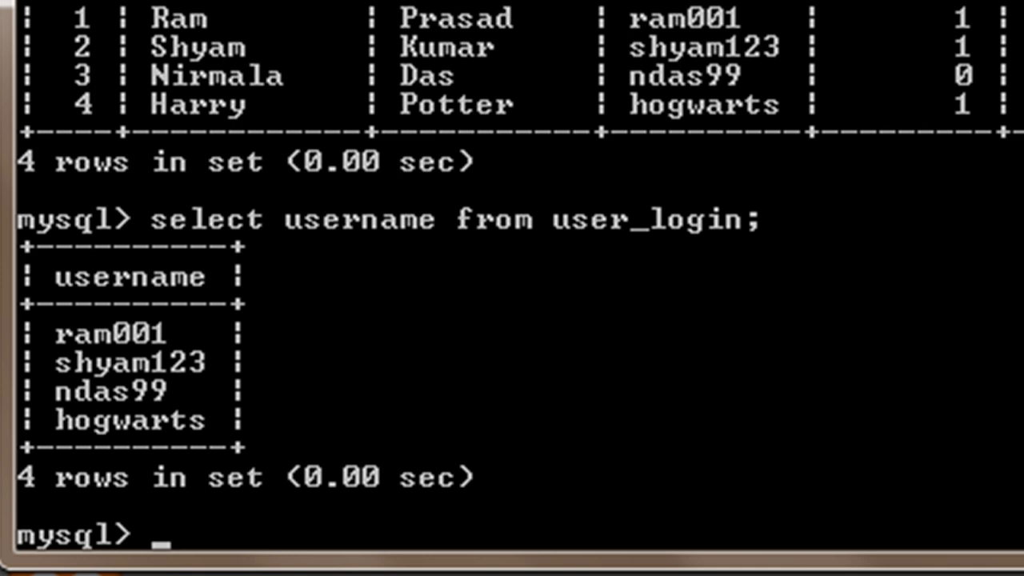
pyautogui.write('selec')
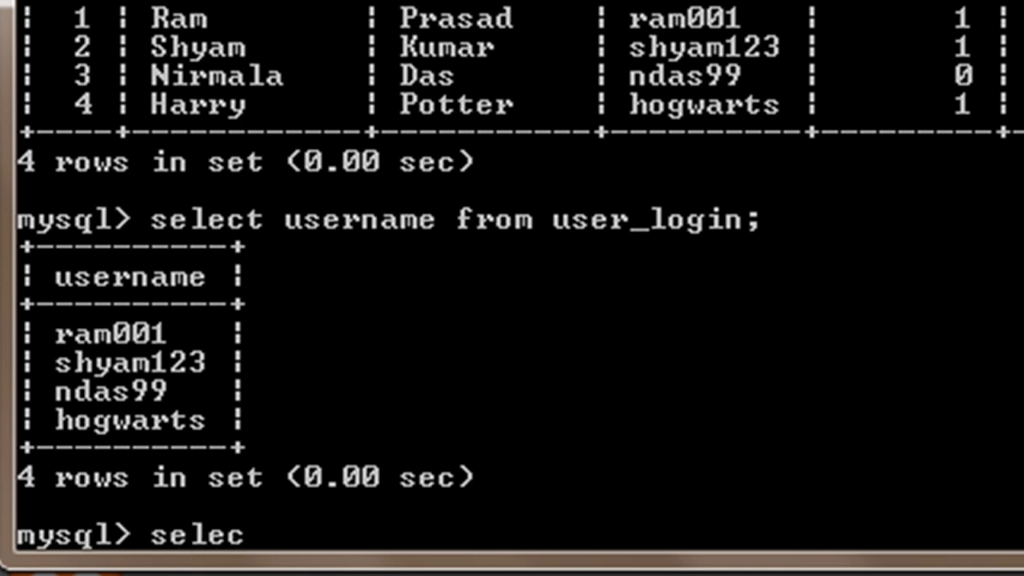
pyautogui.write('t * fr')
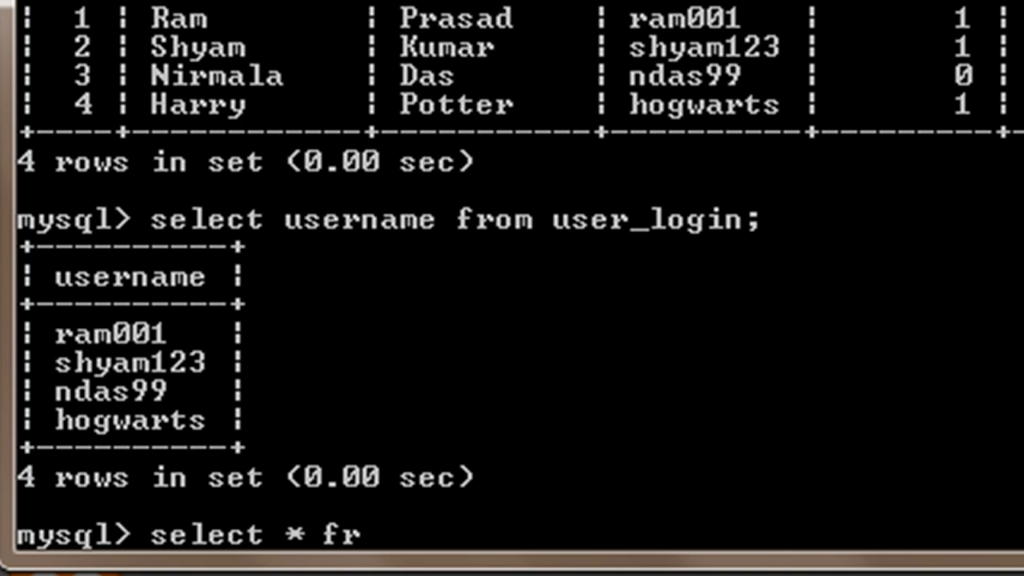
pyautogui.write('om user')
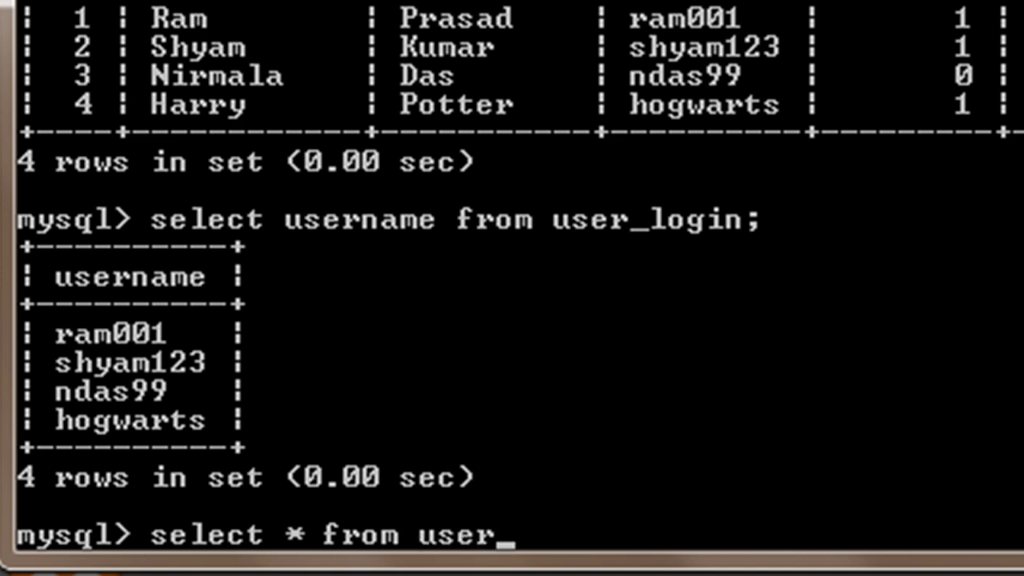
pyautogui.write('logi')
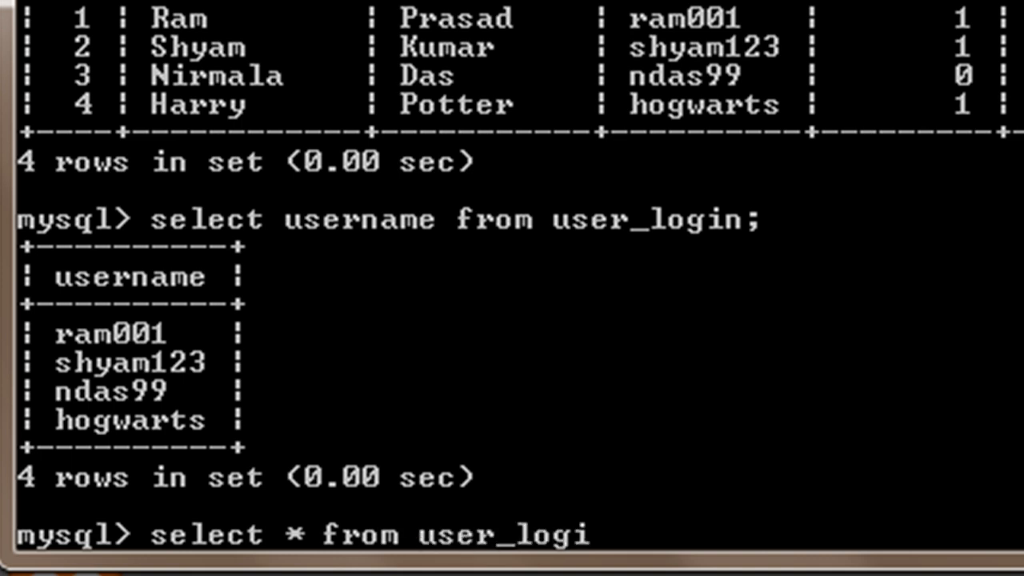
pyautogui.write('n wh')
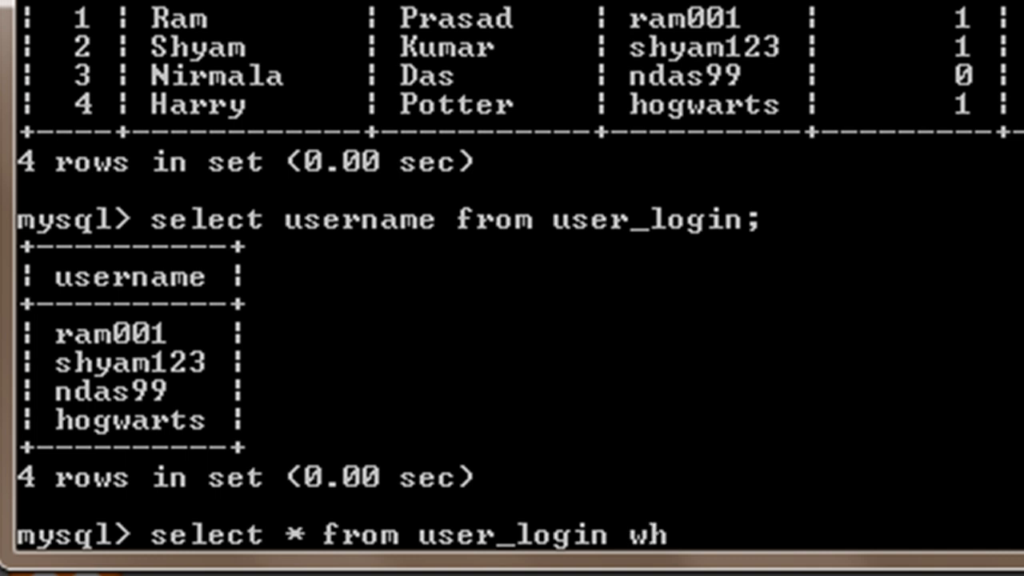
pyautogui.write('ere')
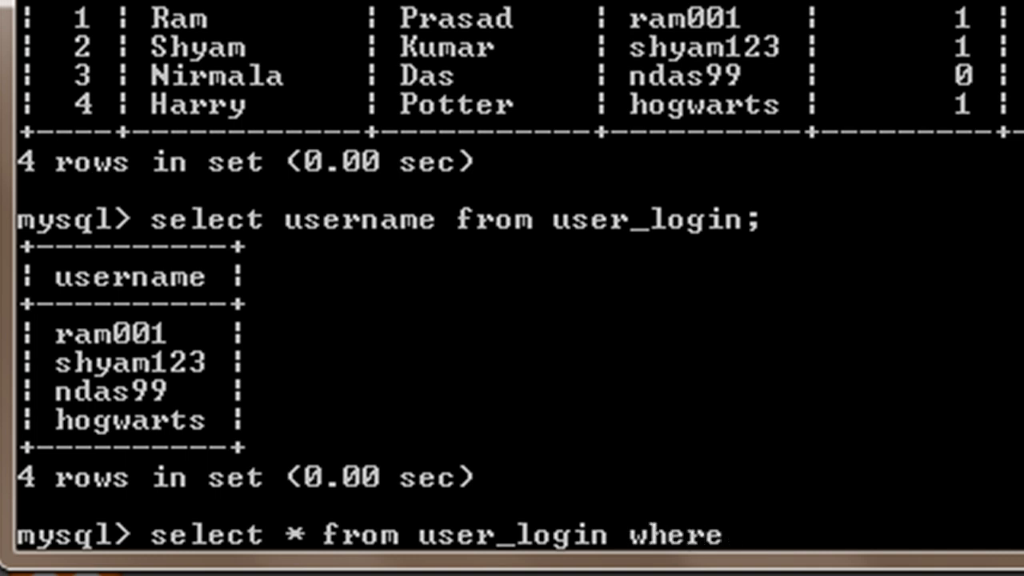
pyautogui.write('id=')
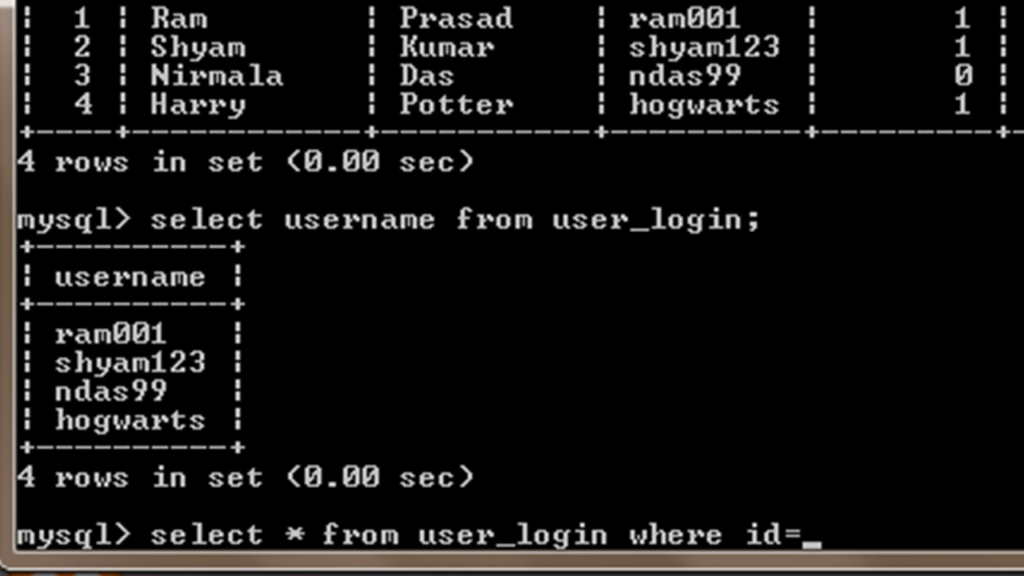
pyautogui.write('1;')
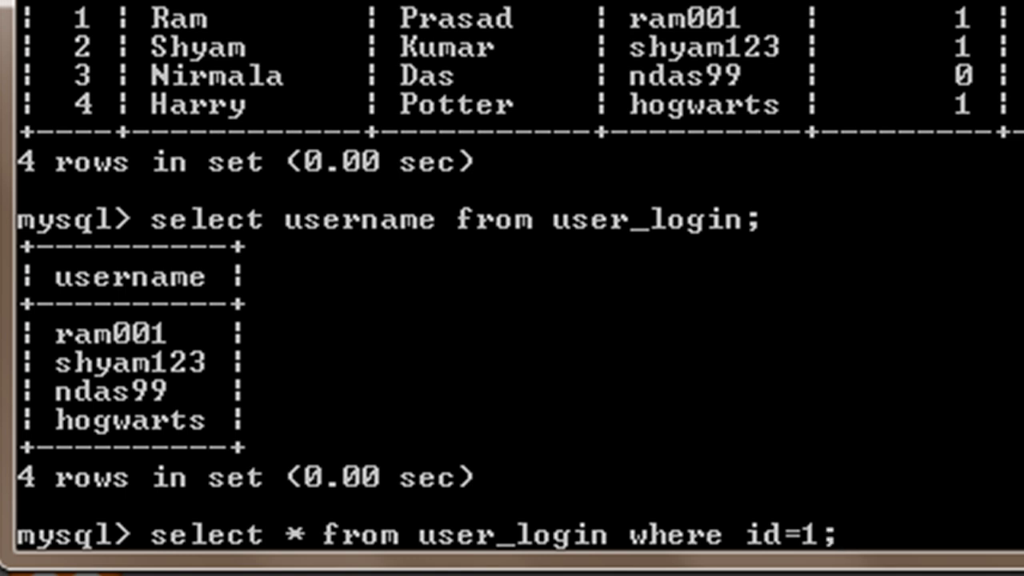
pyautogui.press('Return')
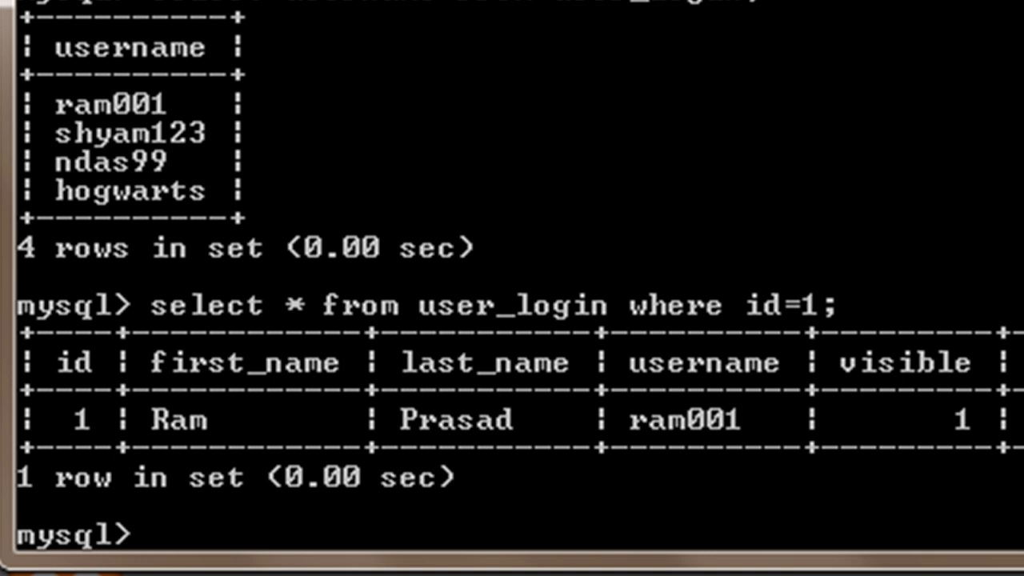
pyautogui.write('sele')
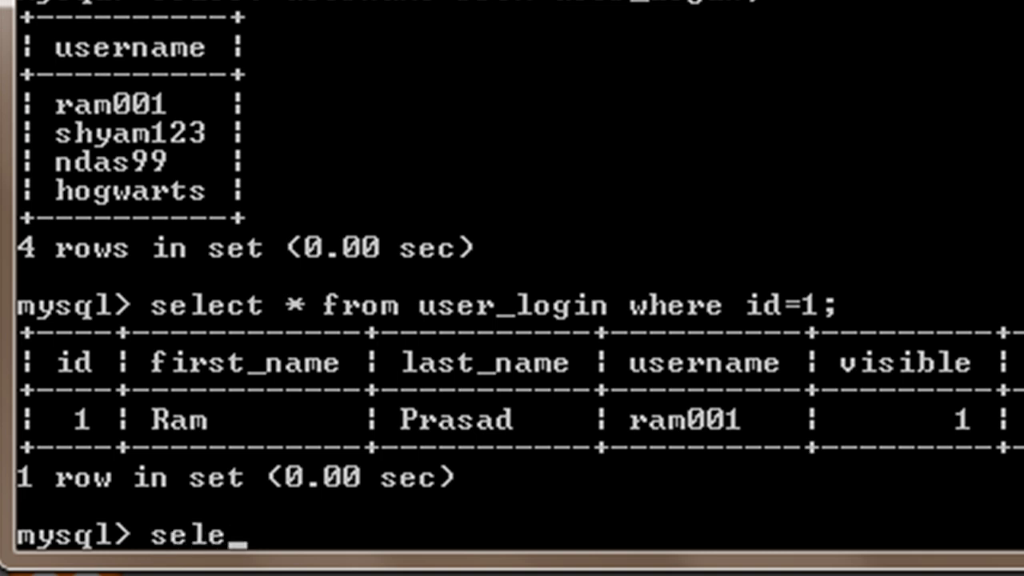
pyautogui.write('ct *')
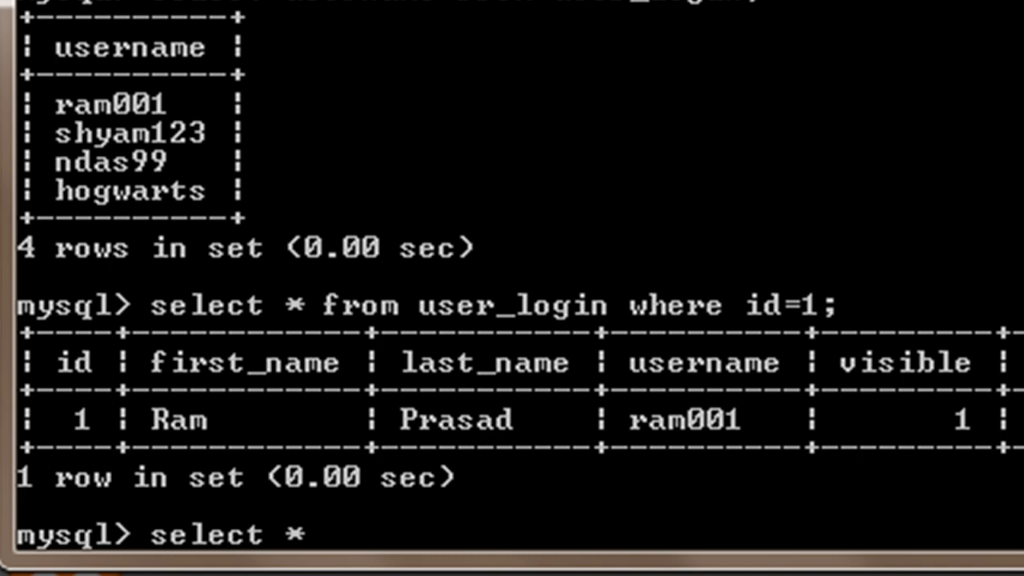
pyautogui.write('fro')
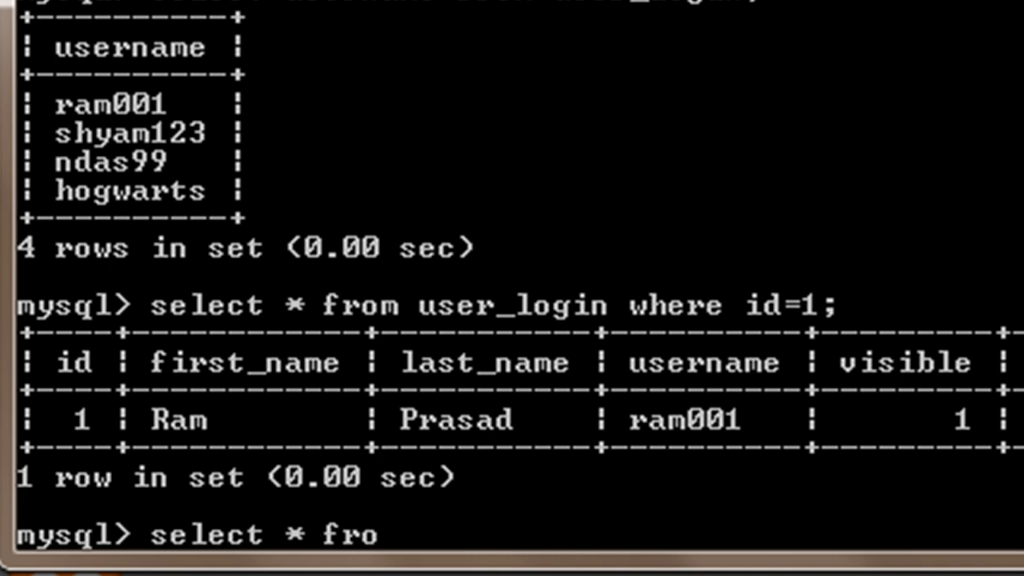
pyautogui.write('m user')
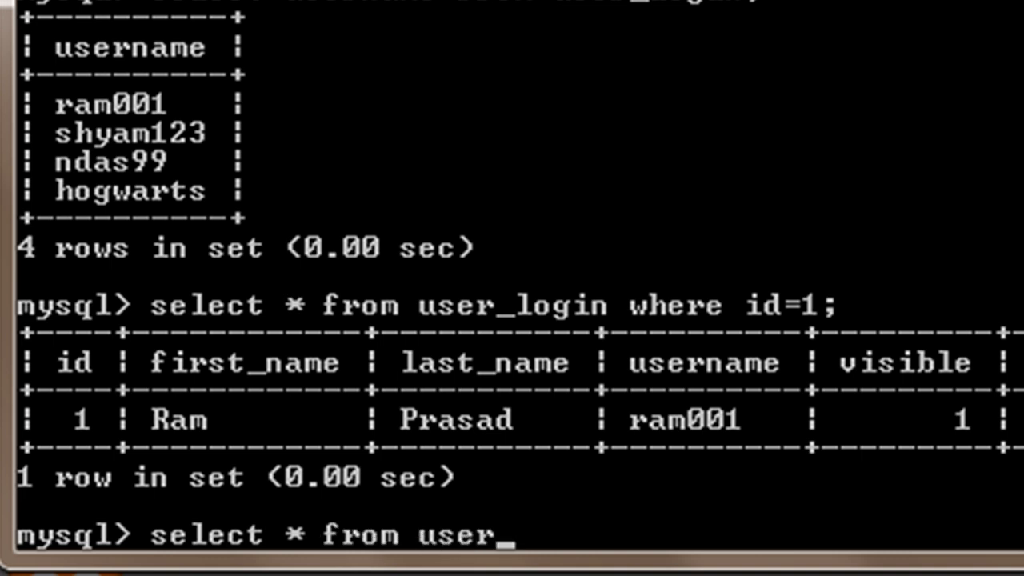
pyautogui.write('_login')
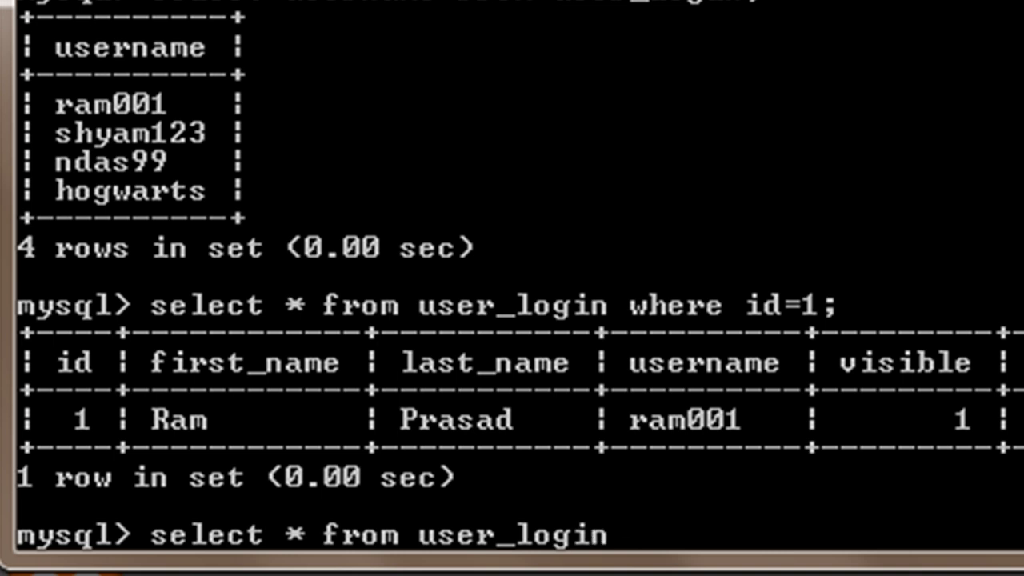
pyautogui.write('where')
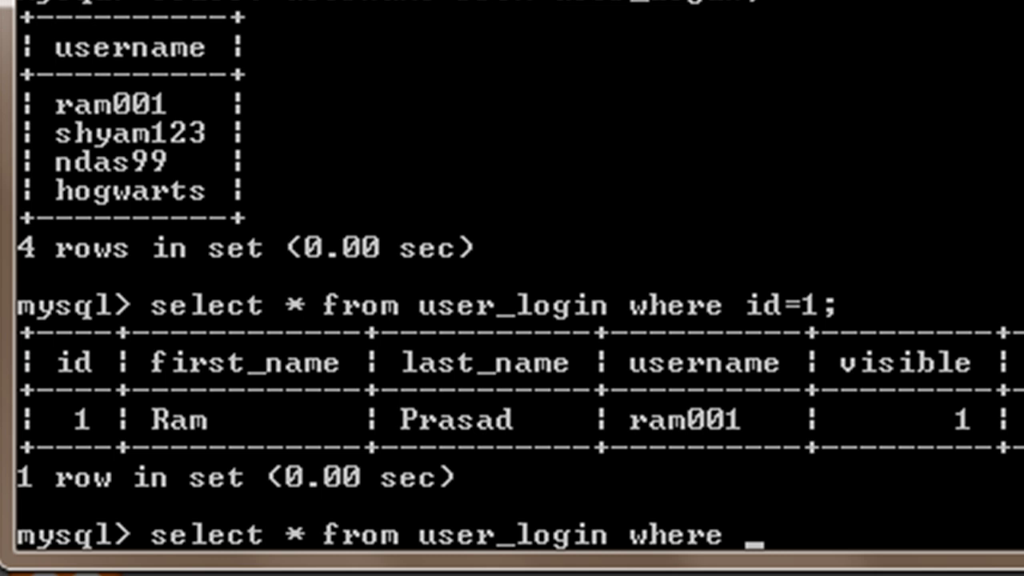
pyautogui.write('first')
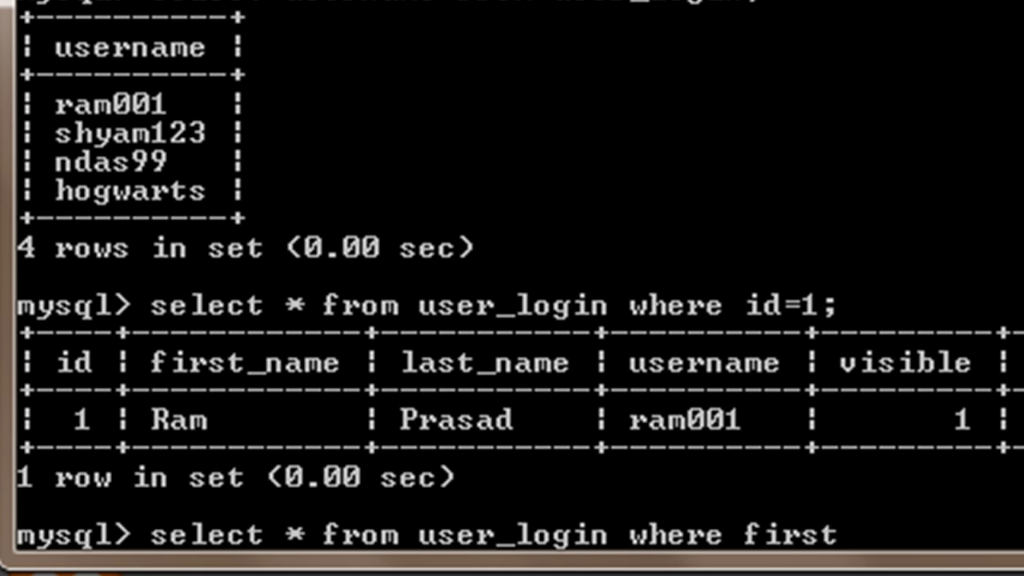
pyautogui.write("_name='")
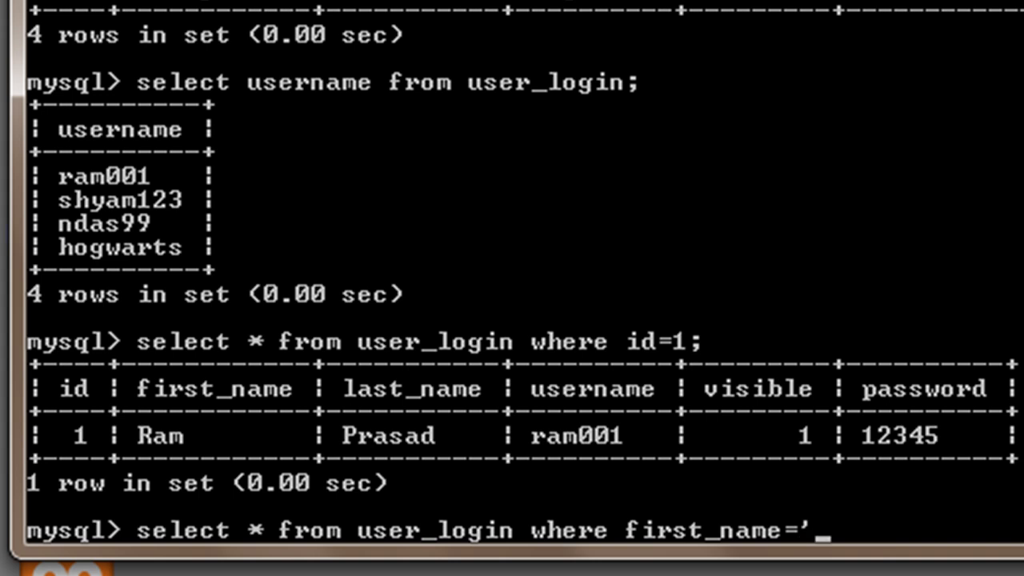
pyautogui.write('Nirma')
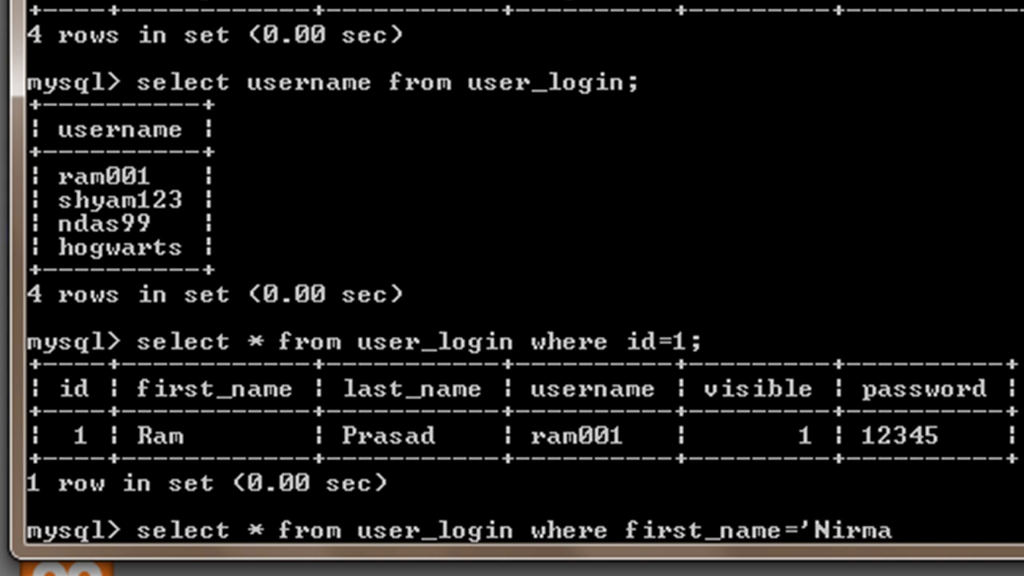
pyautogui.write('la')
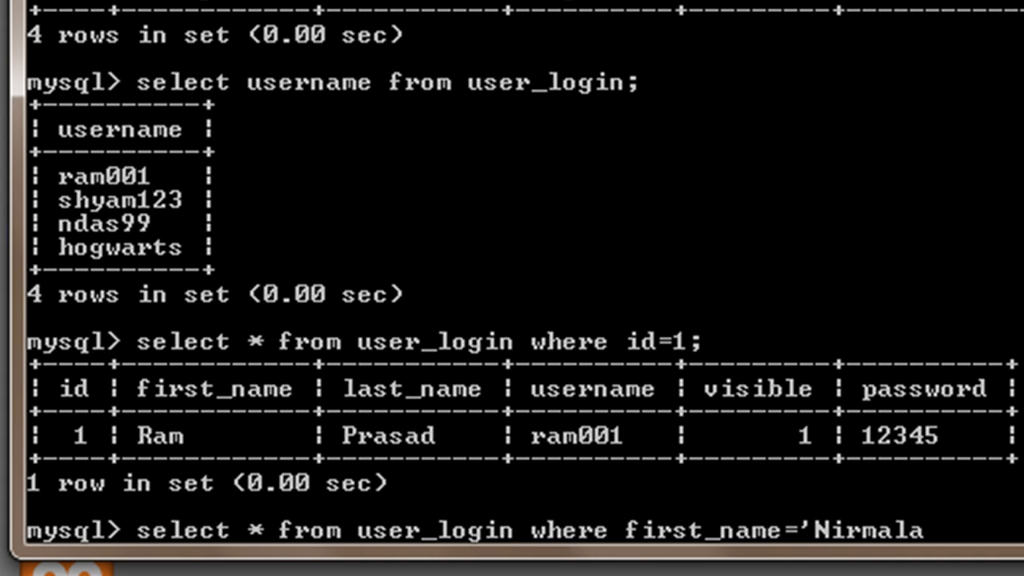
pyautogui.write("';")
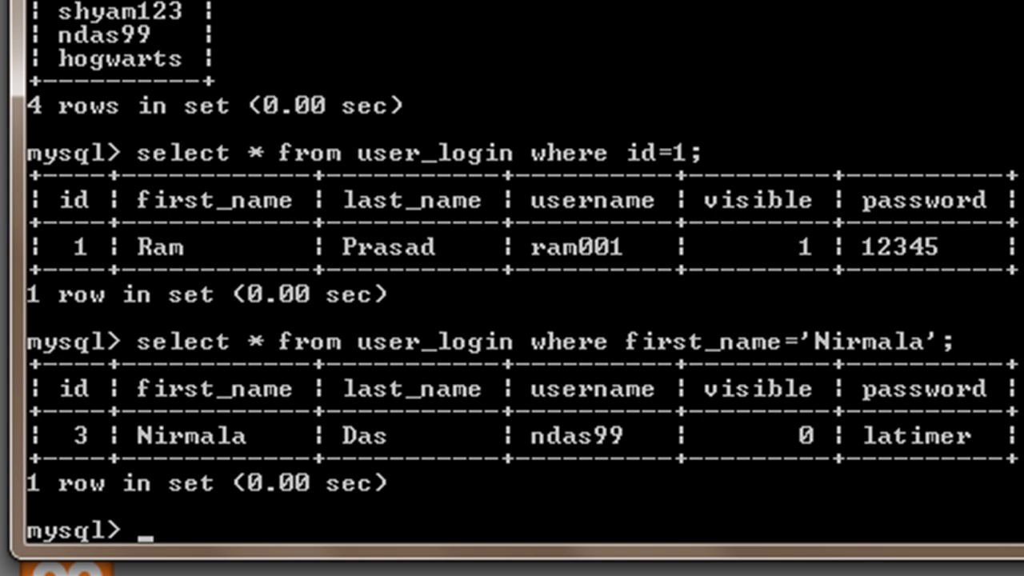
# Step: Query user_login where visible=1, returning Ram, Shyam and Harry, then recall the query
pyautogui.write('sele')
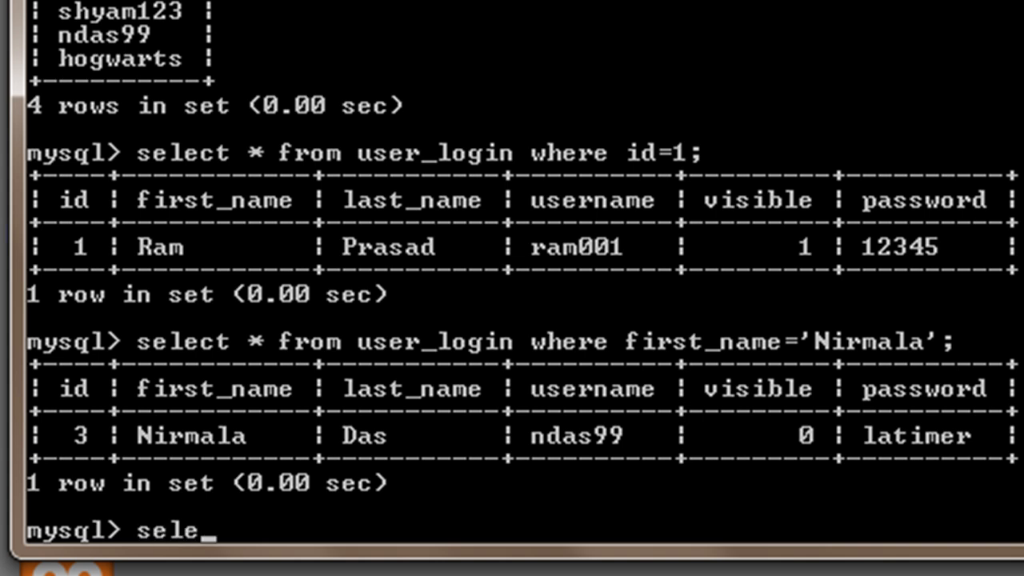
pyautogui.write('ct *')
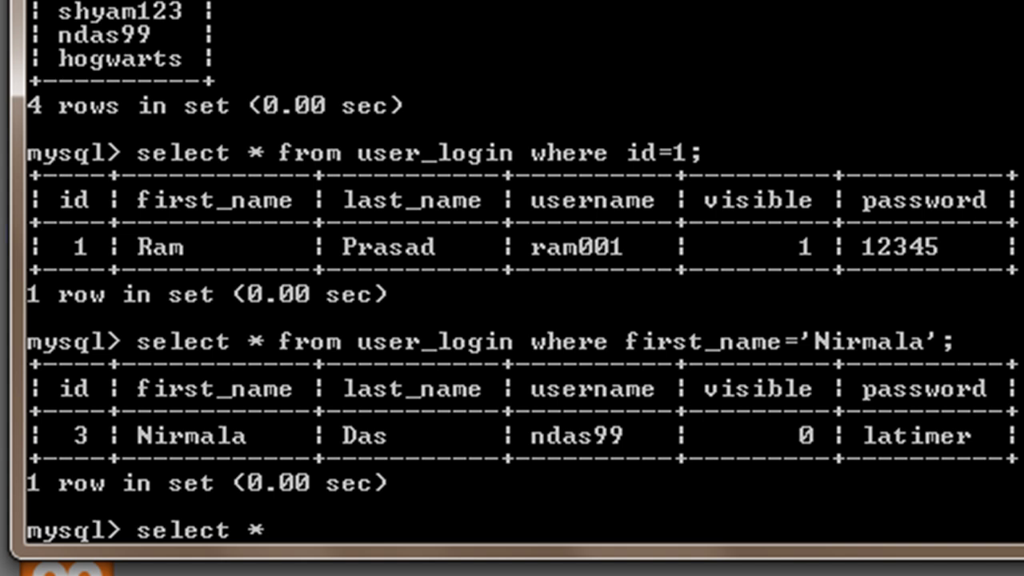
pyautogui.write('from u')
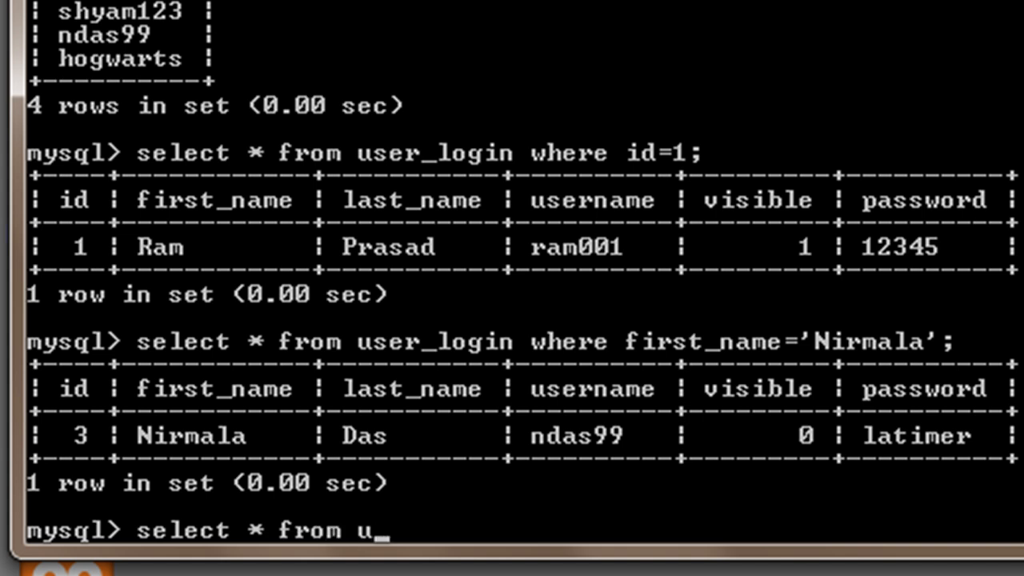
pyautogui.write('ser_lo')
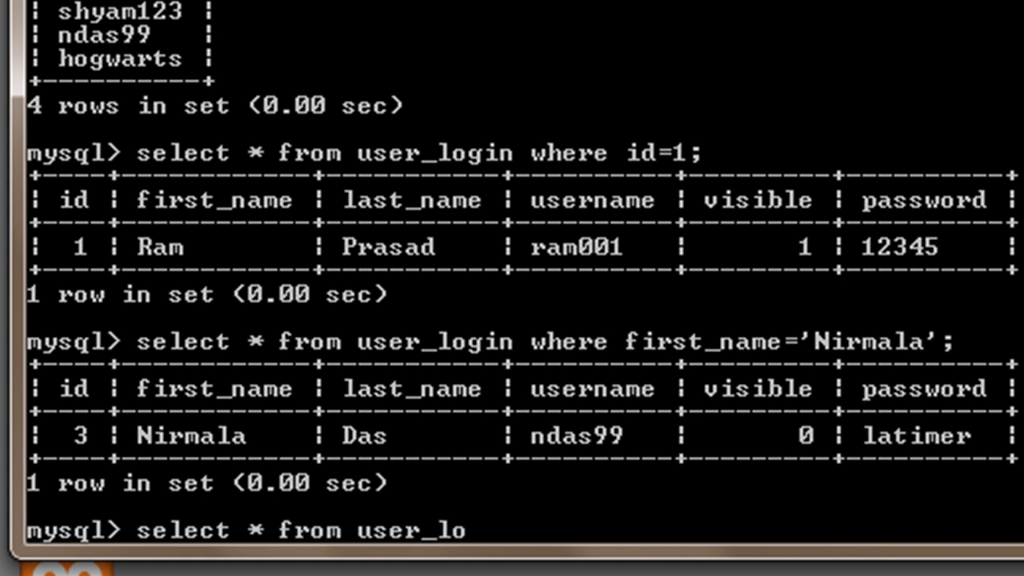
pyautogui.write('gin')
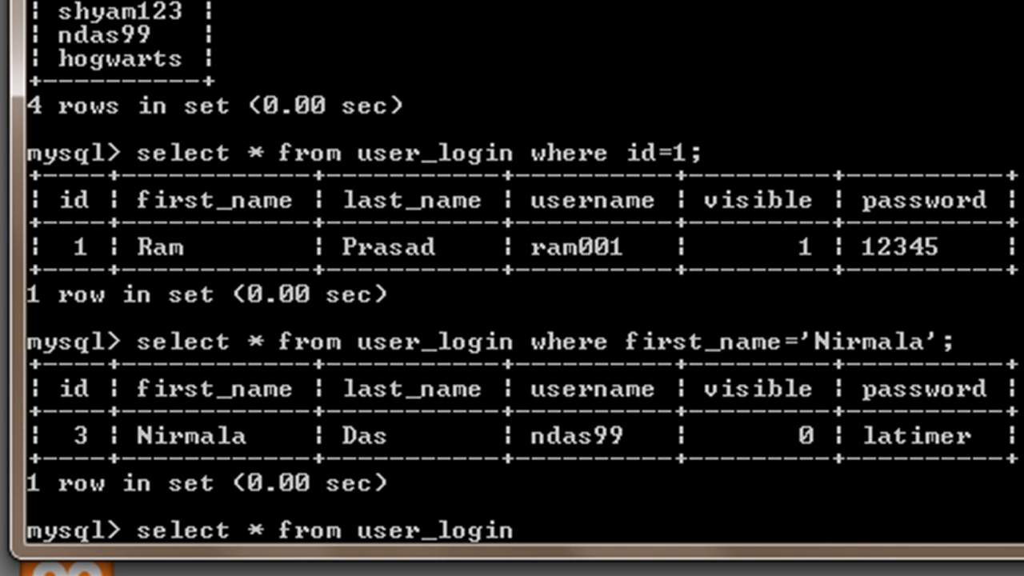
pyautogui.write('where')
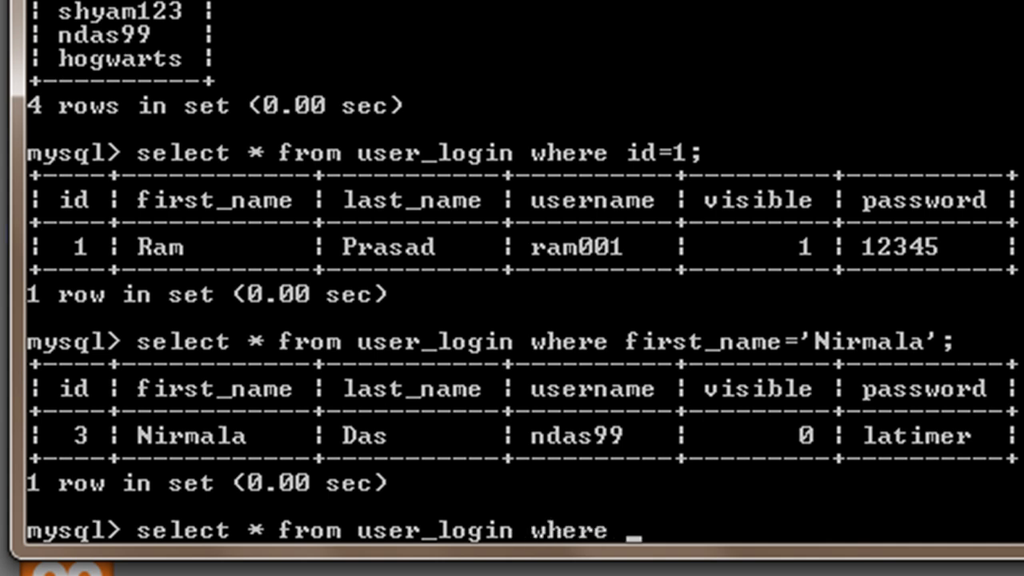
pyautogui.write('vi')
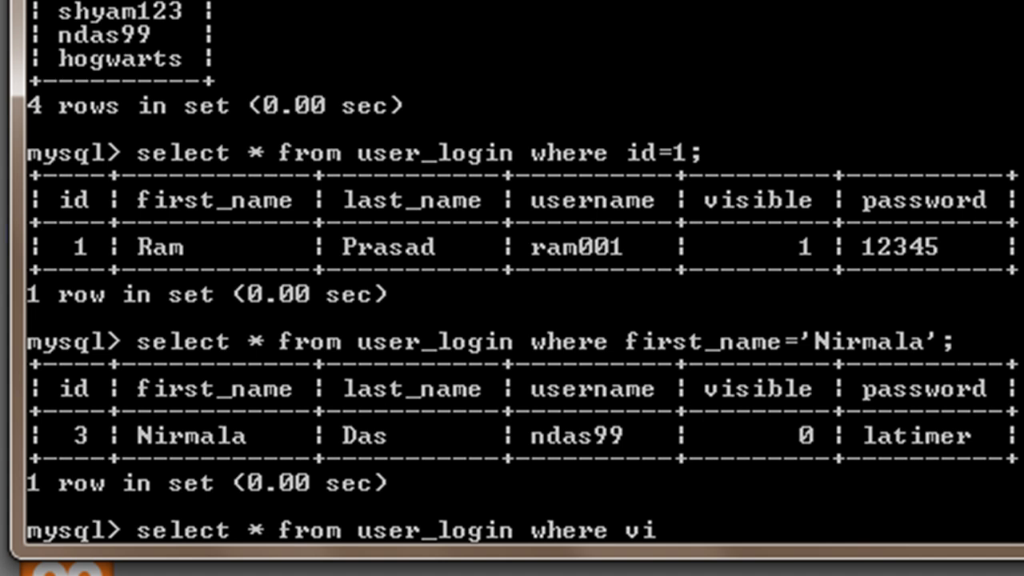
pyautogui.write('sibl')
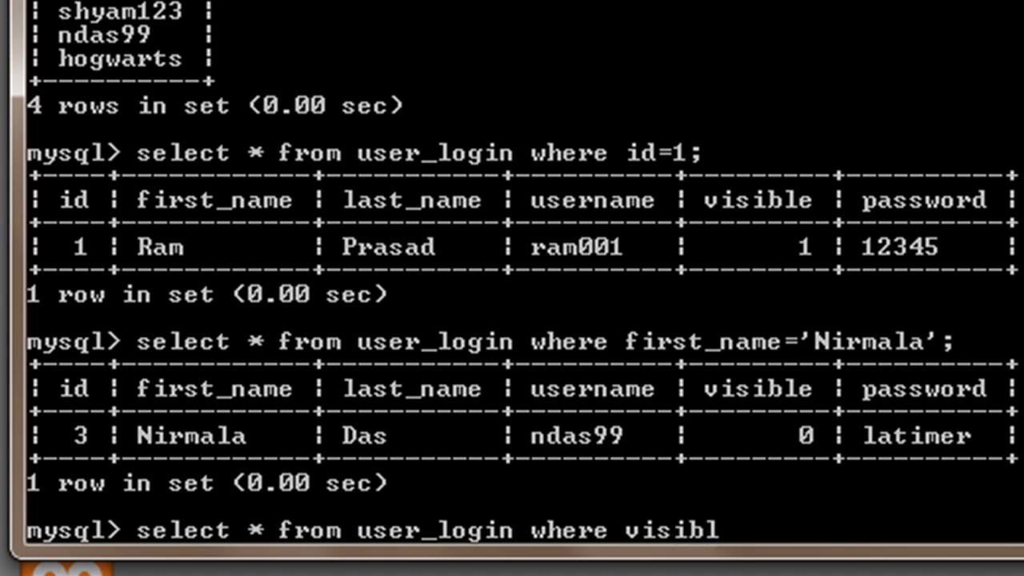
pyautogui.write('e=')
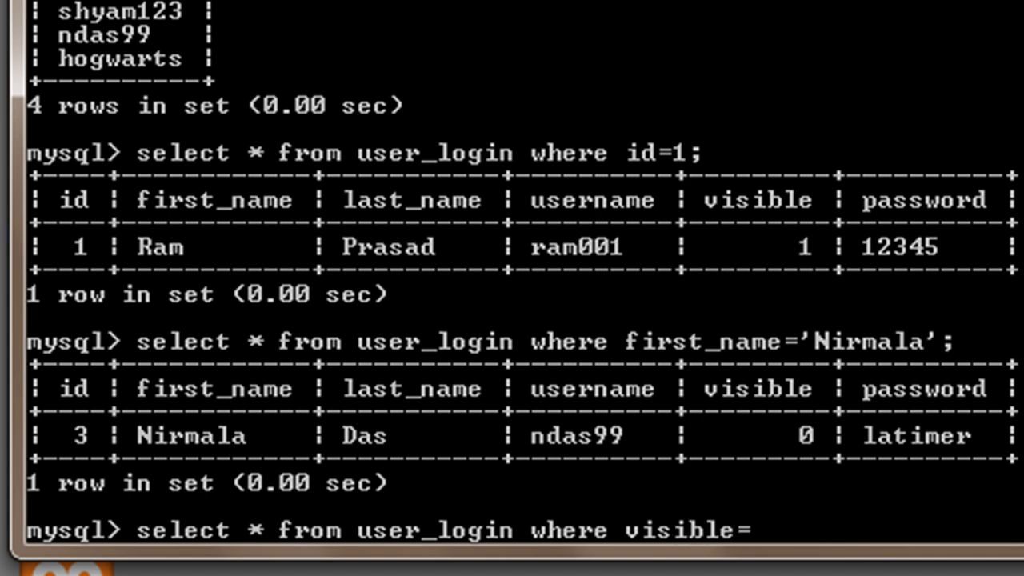
pyautogui.write('1;')
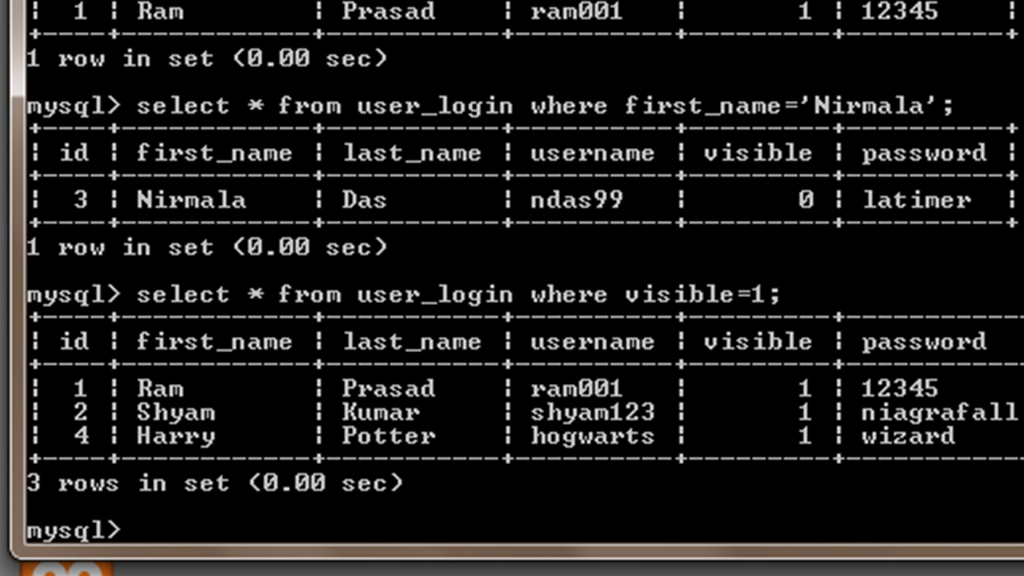
pyautogui.write('select * from user_login where visible=1;')
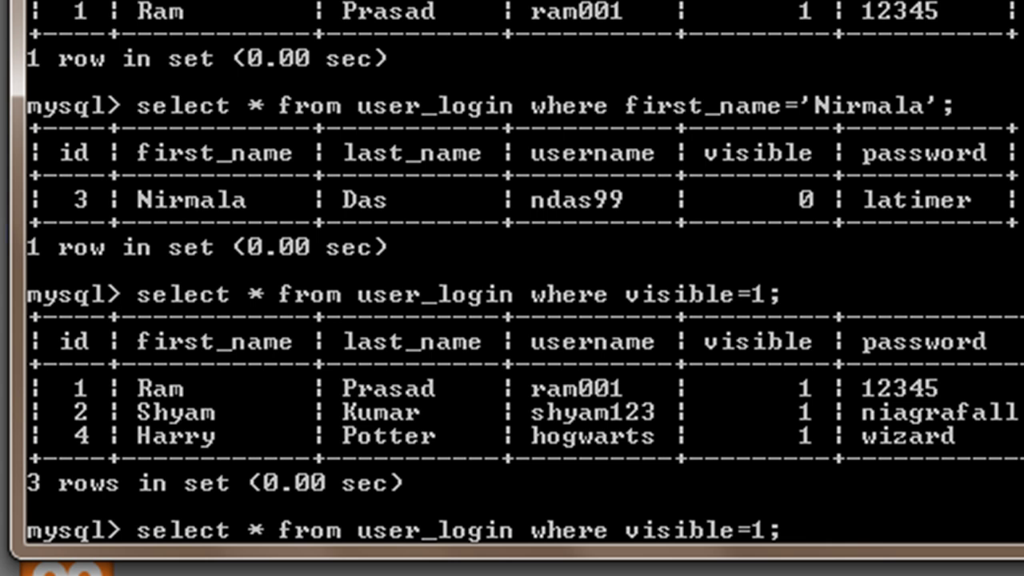
# Step: Append order by id DESC; to the visible=1 query so results sort by id descending
pyautogui.write('order by')
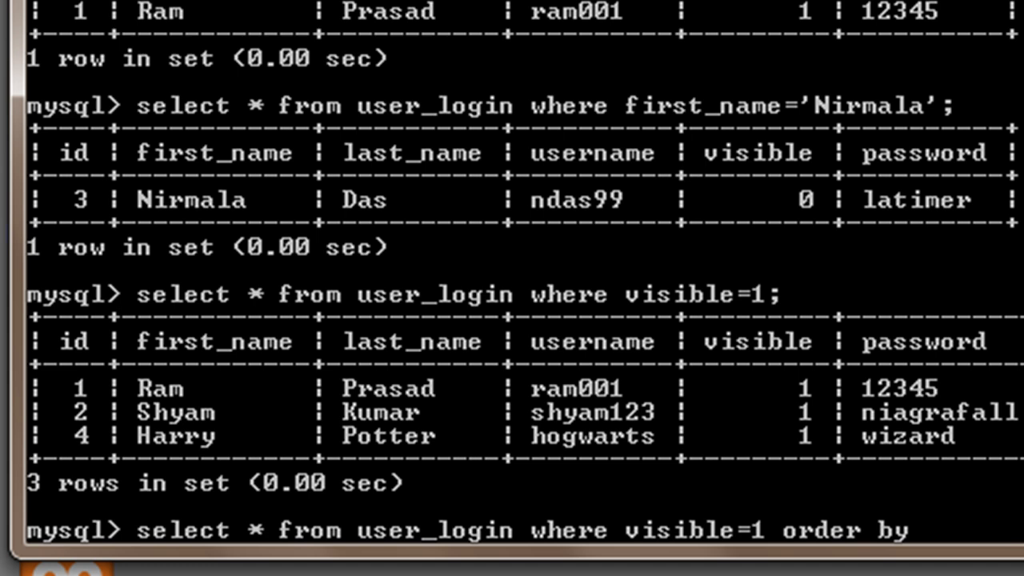
pyautogui.write('id')
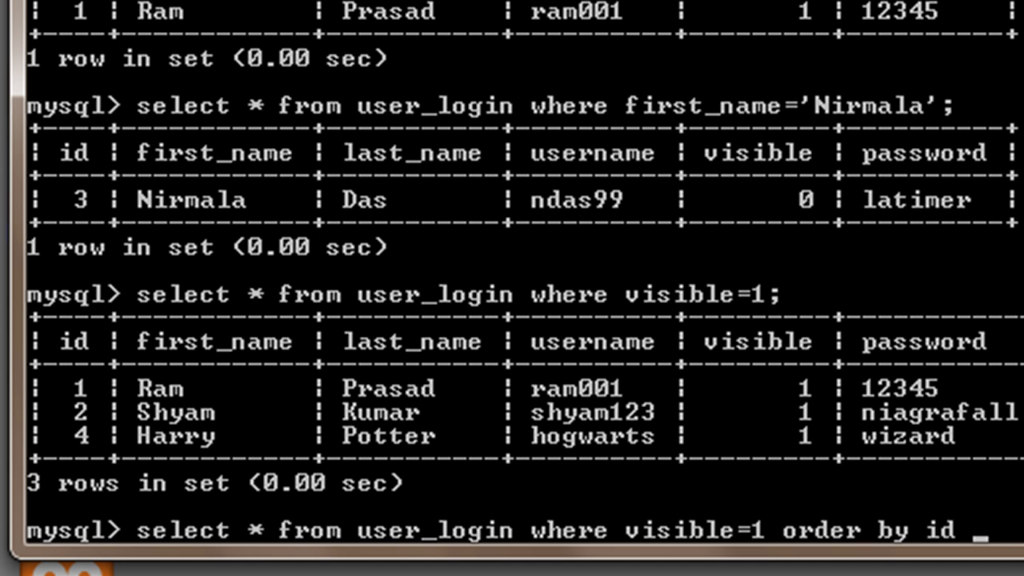
pyautogui.write('DE')
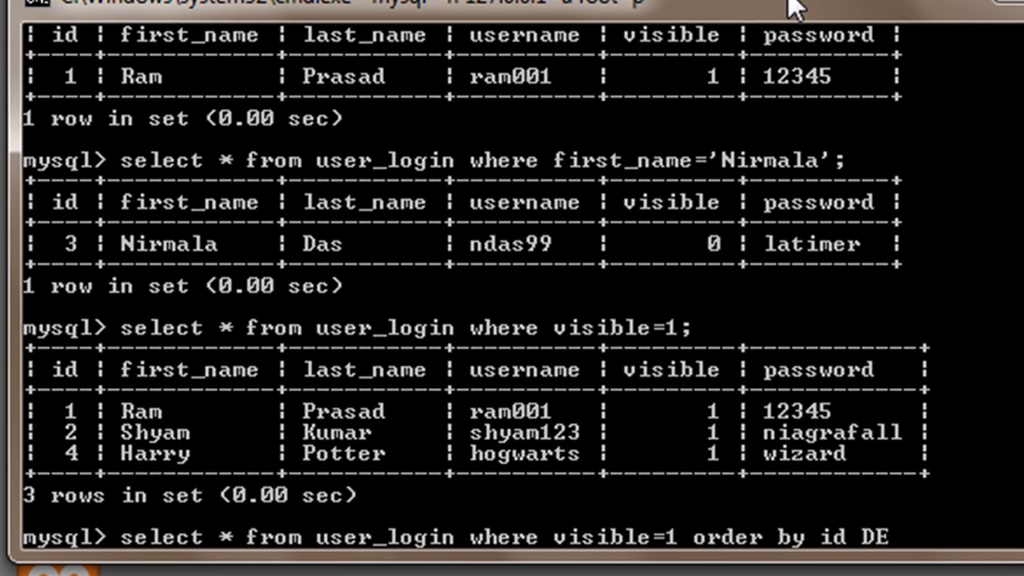
pyautogui.write('SC')
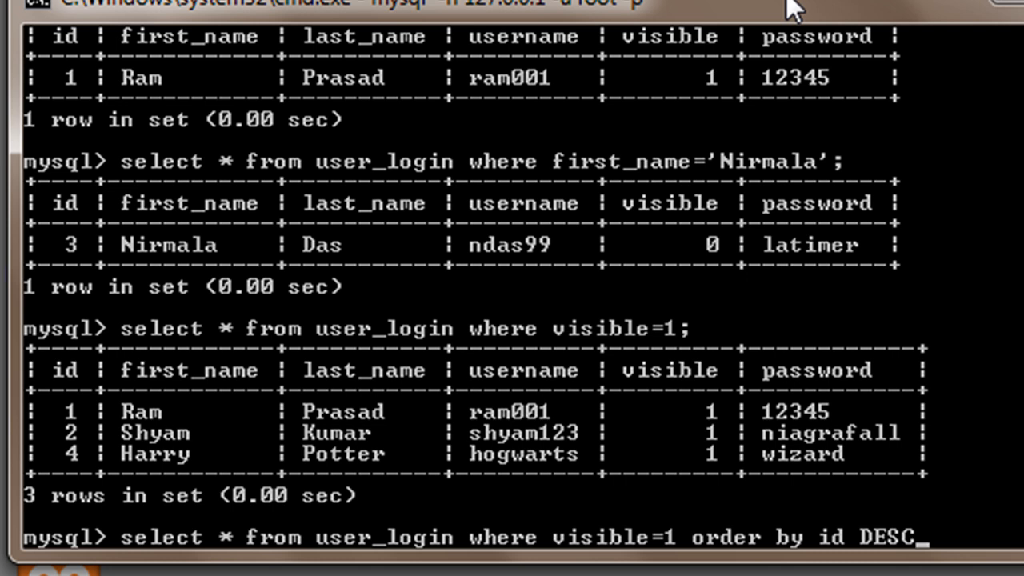
pyautogui.write(';')
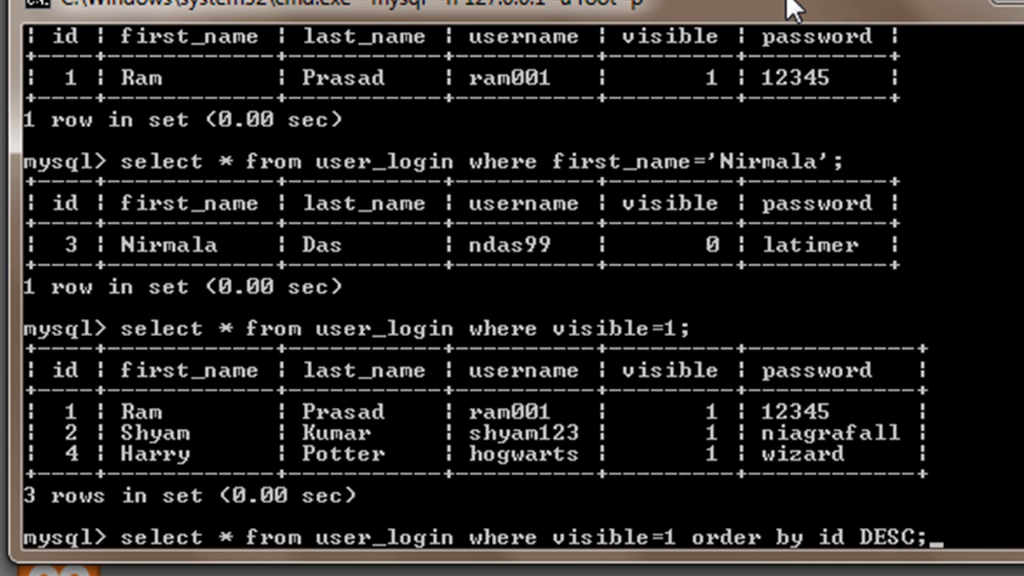